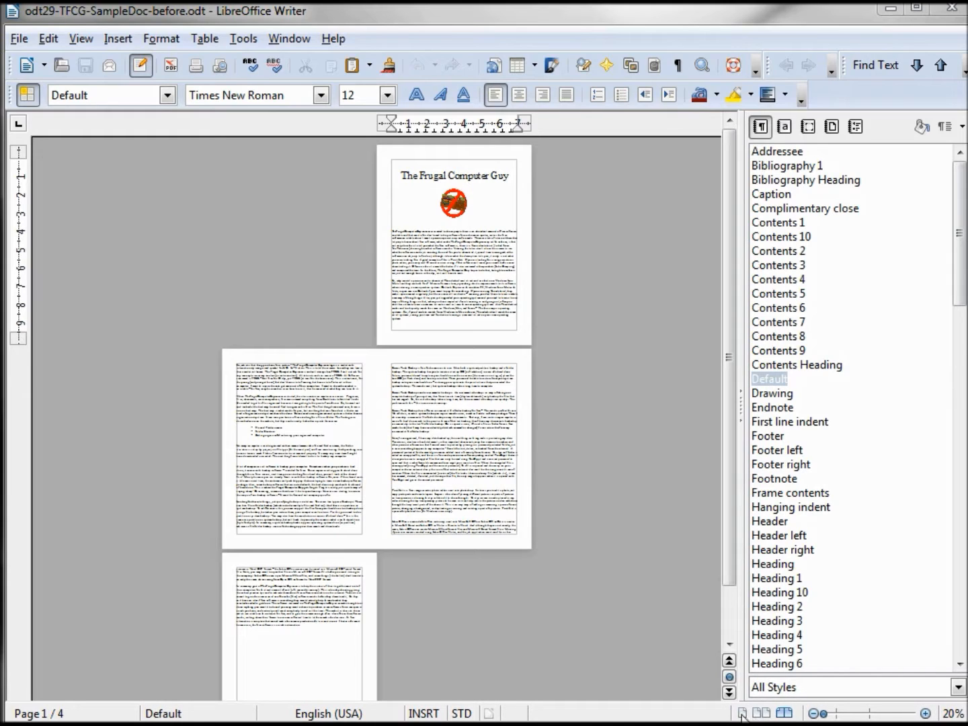
- Zoom the document to about 83% and scroll to the top of page 1
left_click(761, 713)
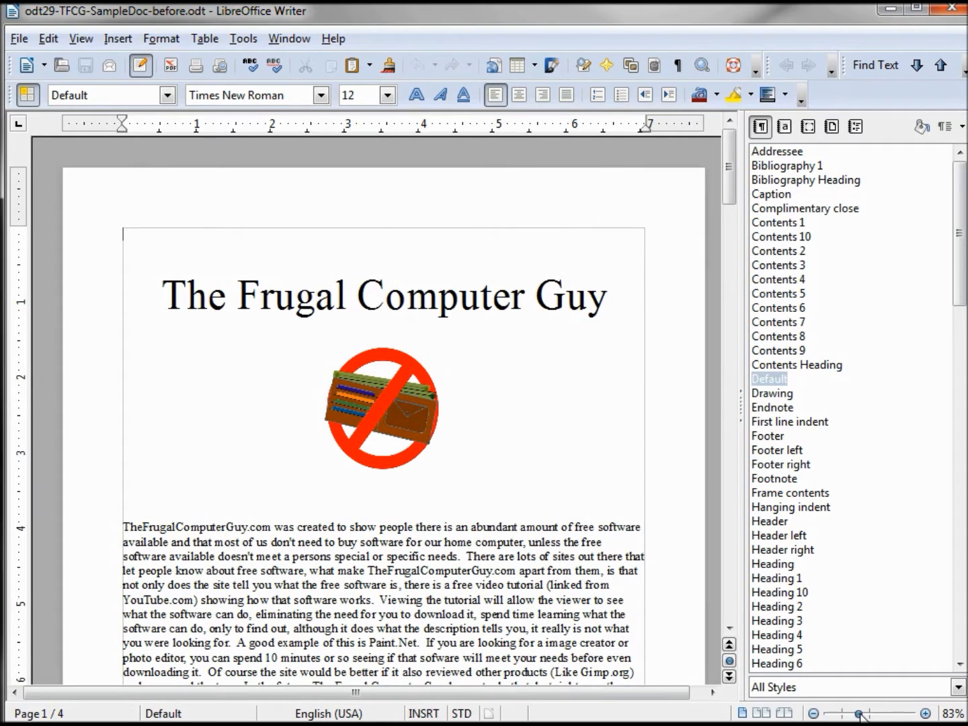
scroll("down", 3)
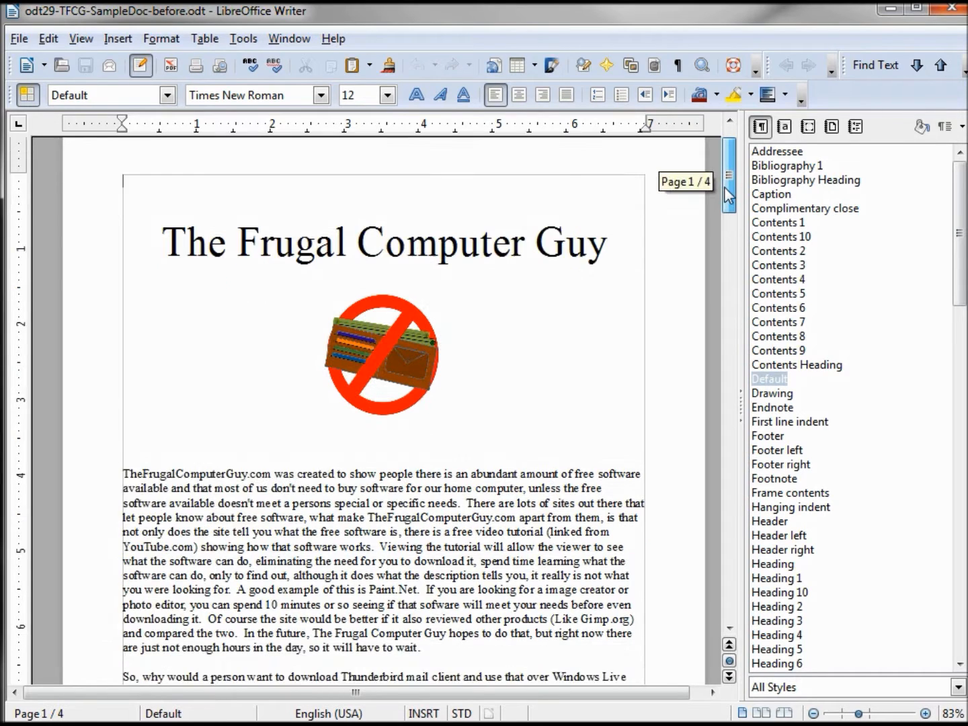
scroll("down", 3)
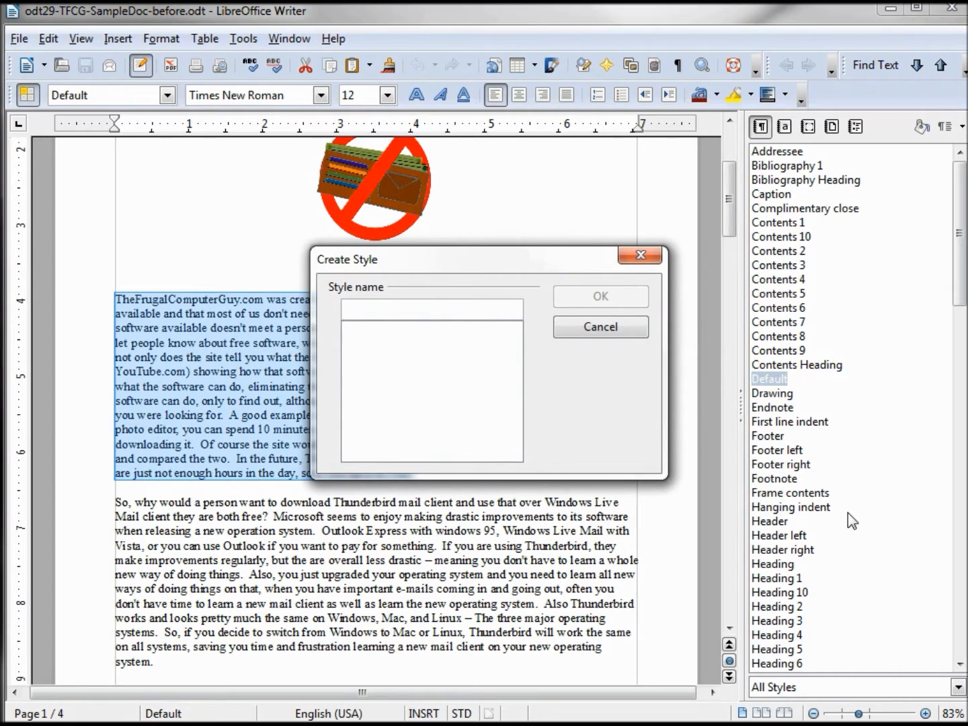
- Name the new style from the first paragraph '-MyParagraph' and confirm it
type("-")
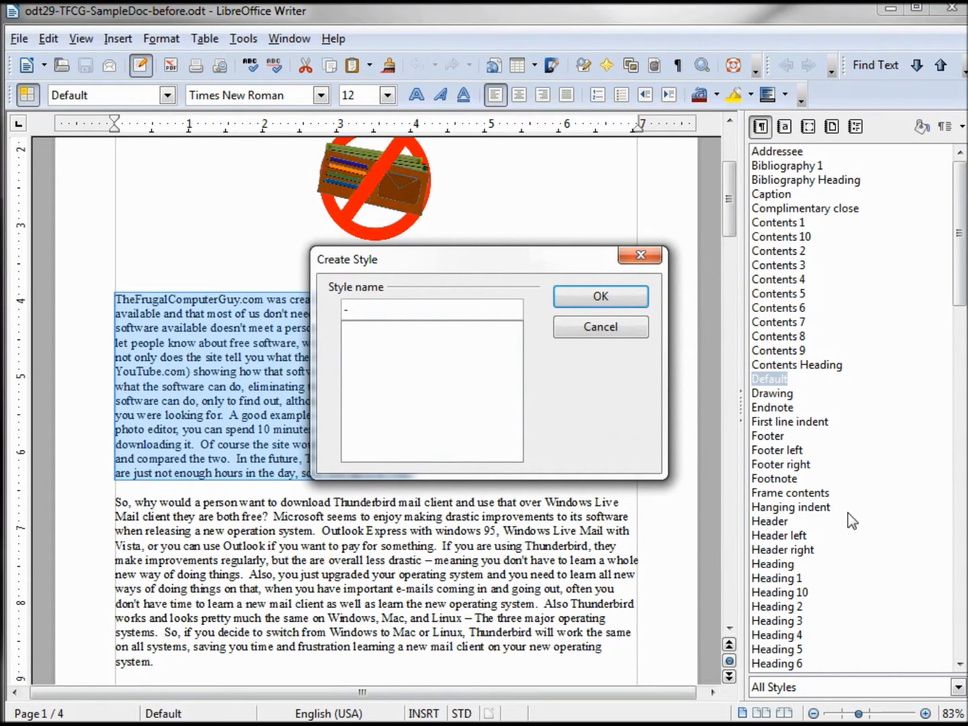
type("MyPar")
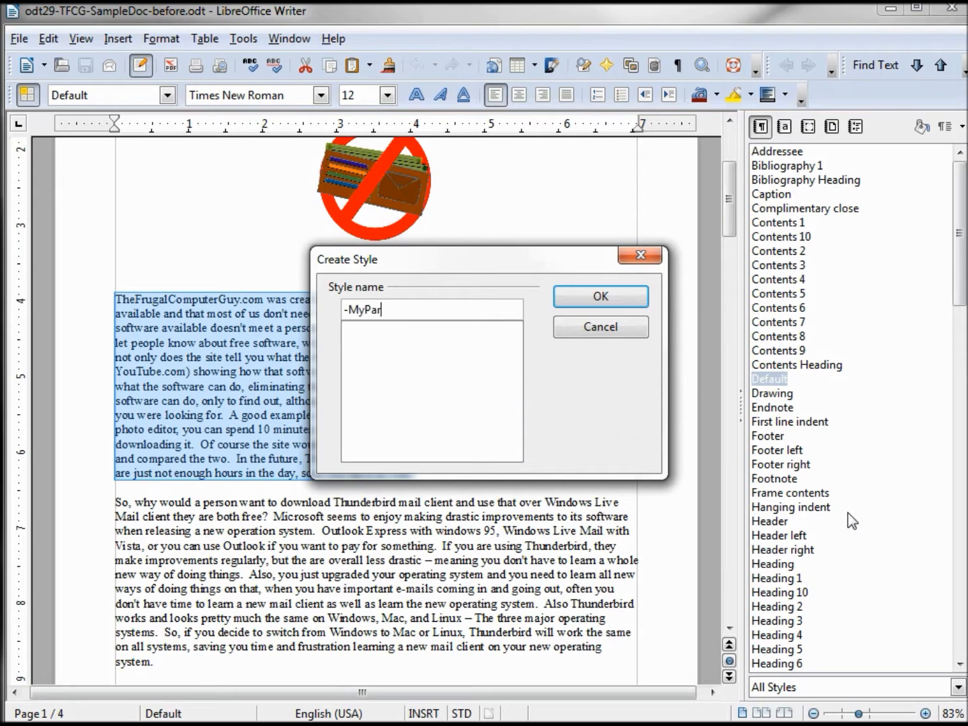
type("agraph")
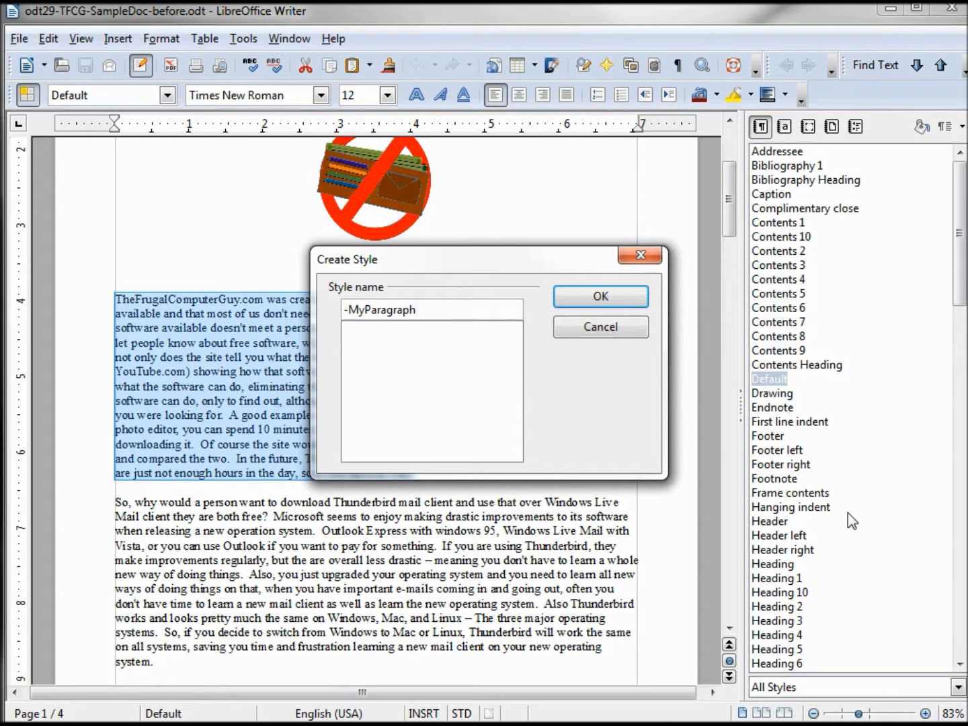
left_click(599, 297)
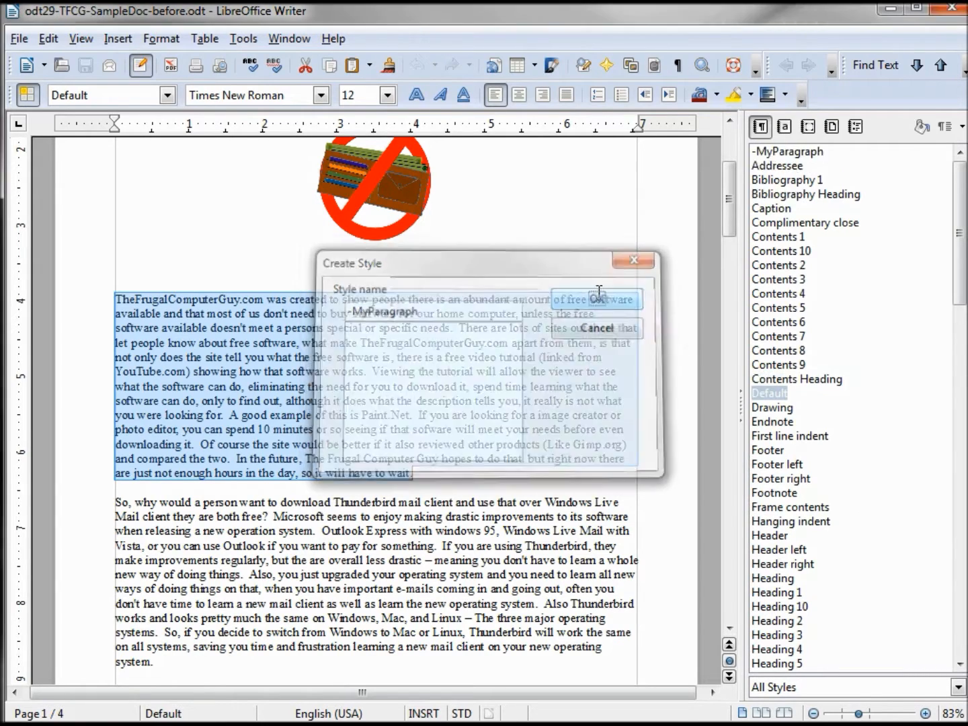
left_click(597, 299)
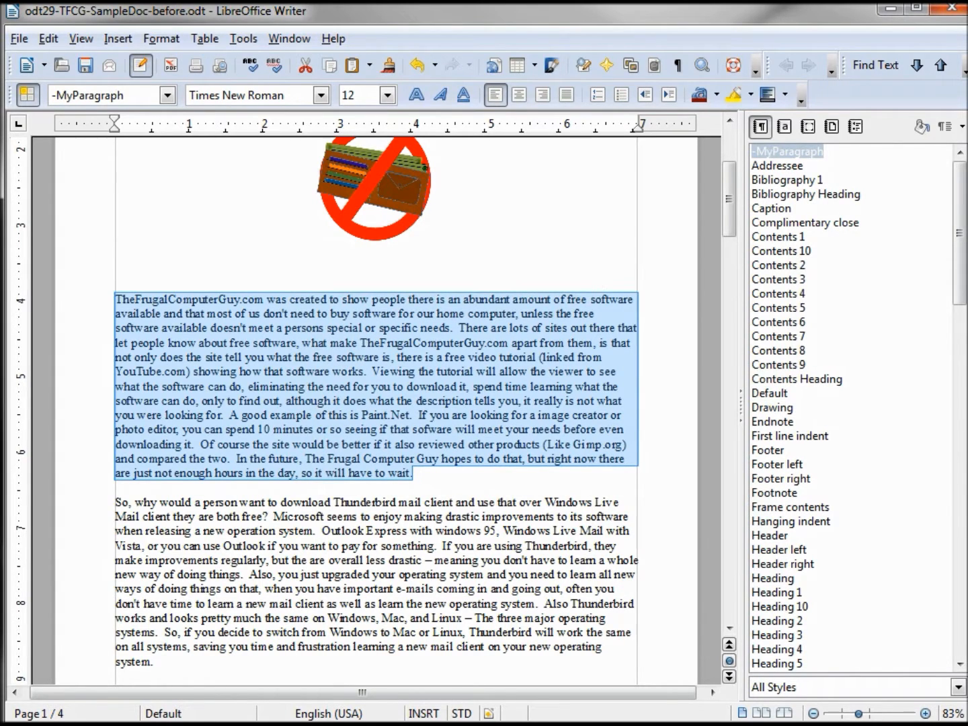
scroll("up", 3)
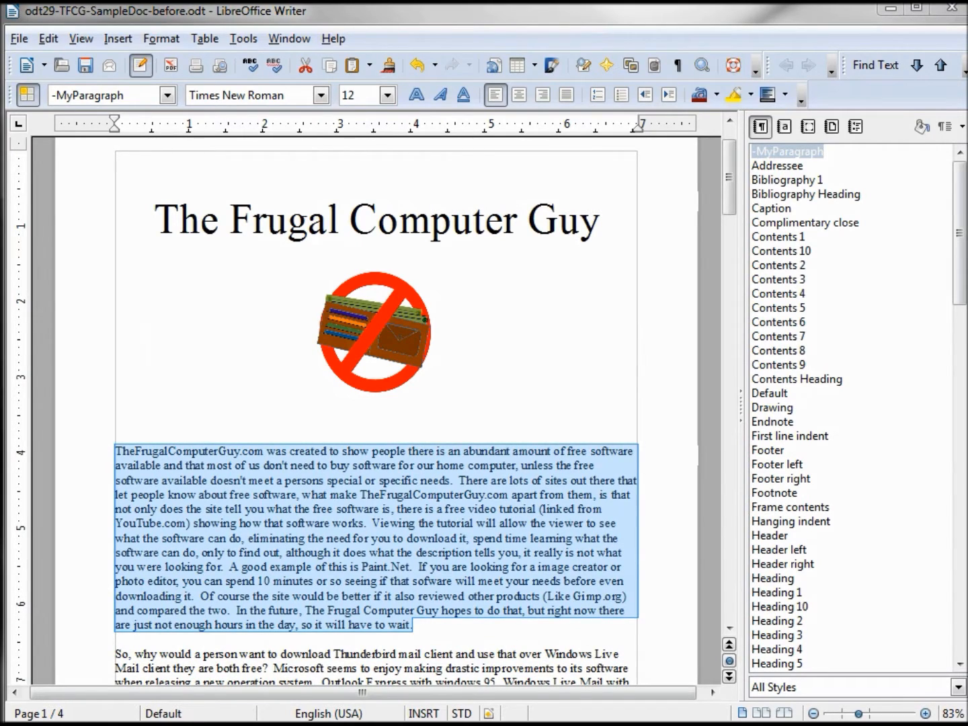
- Select the body text through the document end and apply -MyParagraph to it
left_click(118, 638)
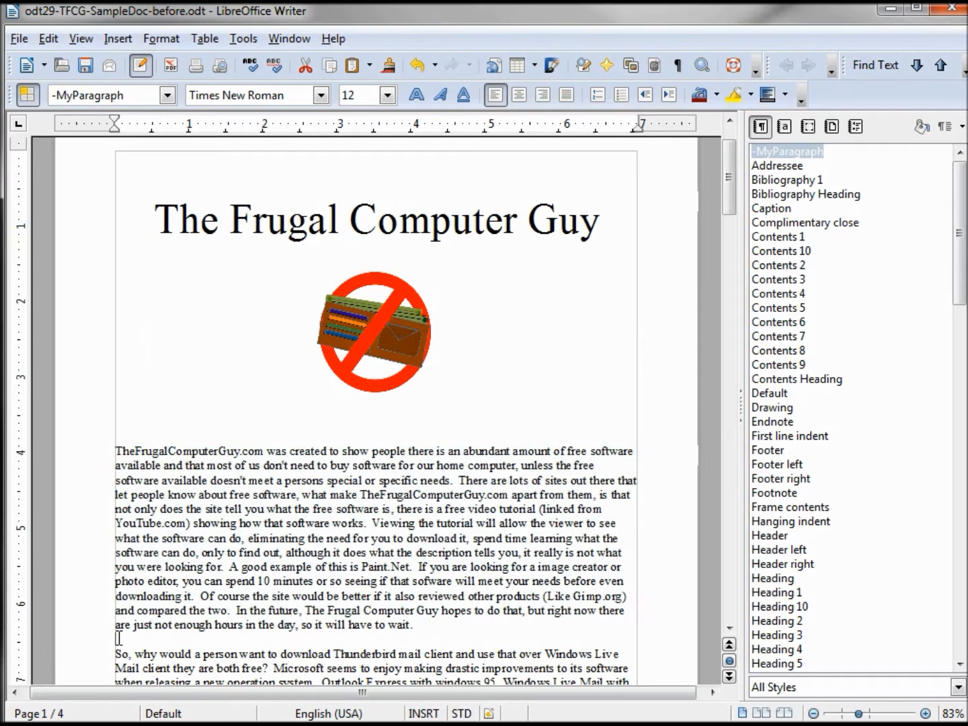
left_click(770, 393)
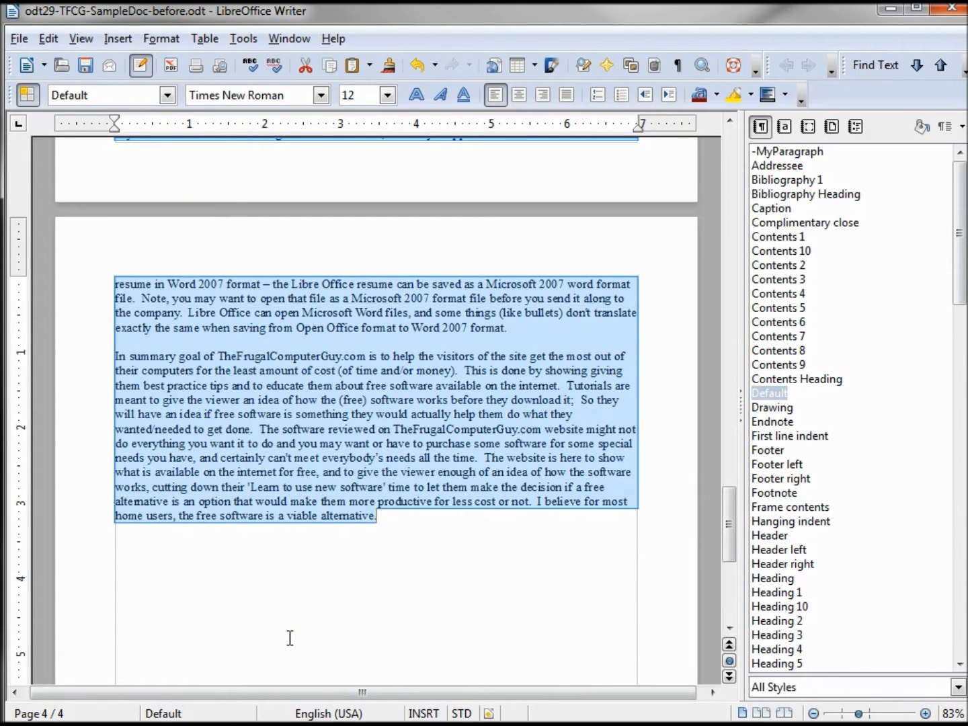
mouse_move(806, 169)
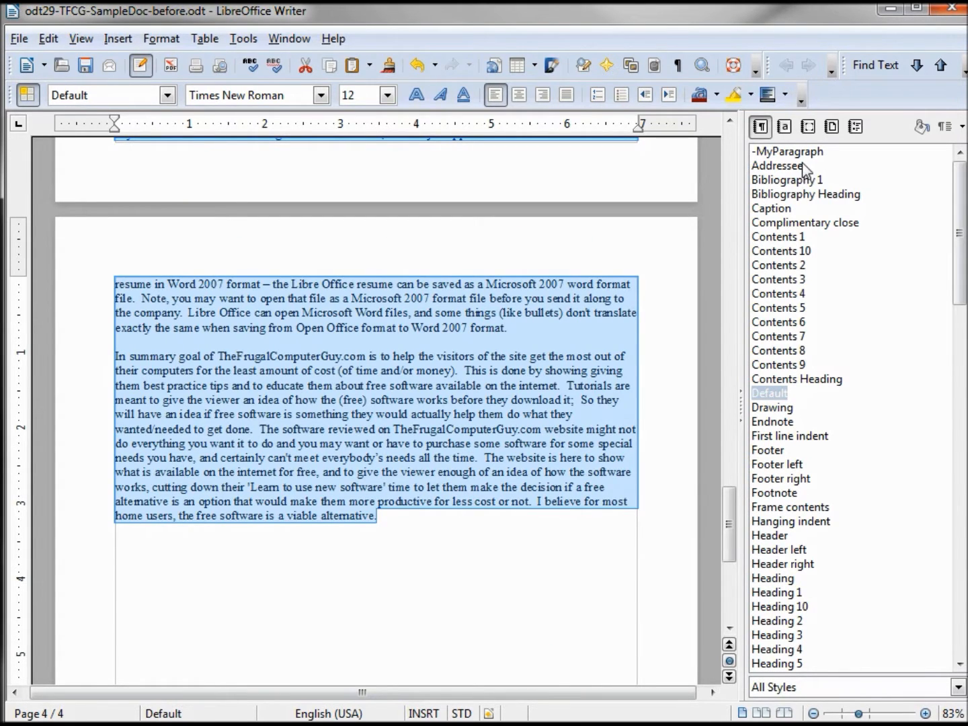
left_click(787, 151)
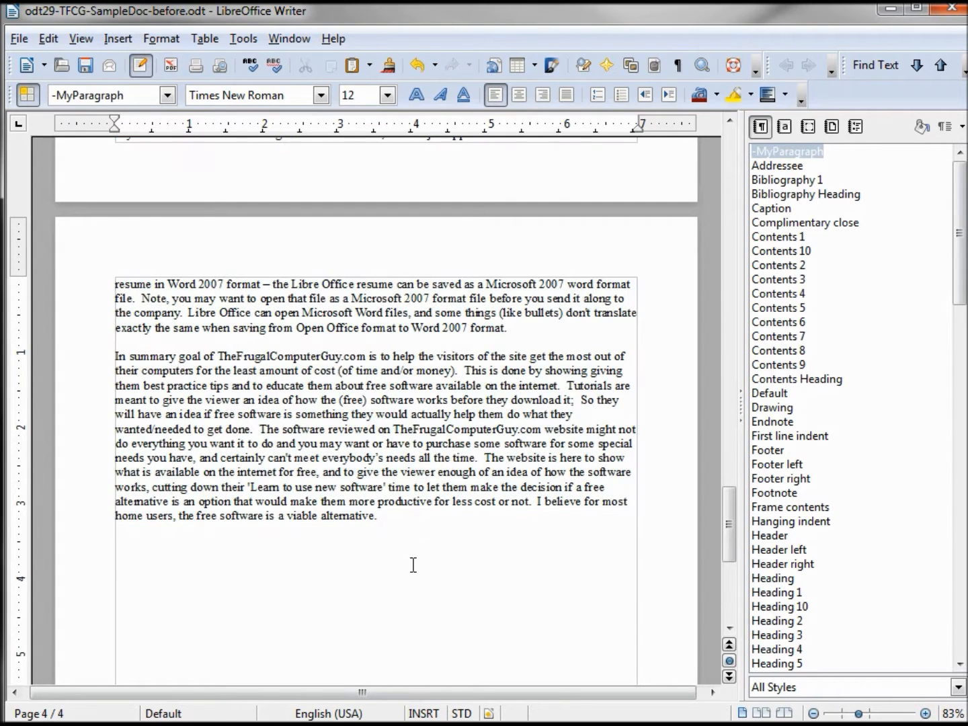
mouse_move(793, 149)
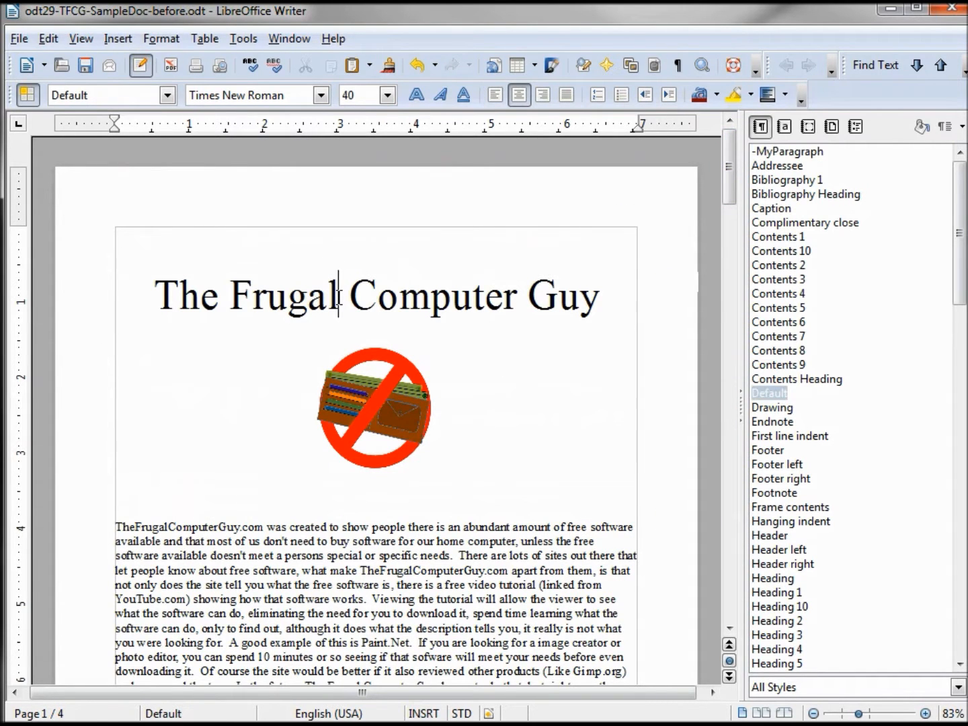
- Select 'The Frugal Computer Guy' title and save its formatting as style '-MyTitle'
double_click(186, 294)
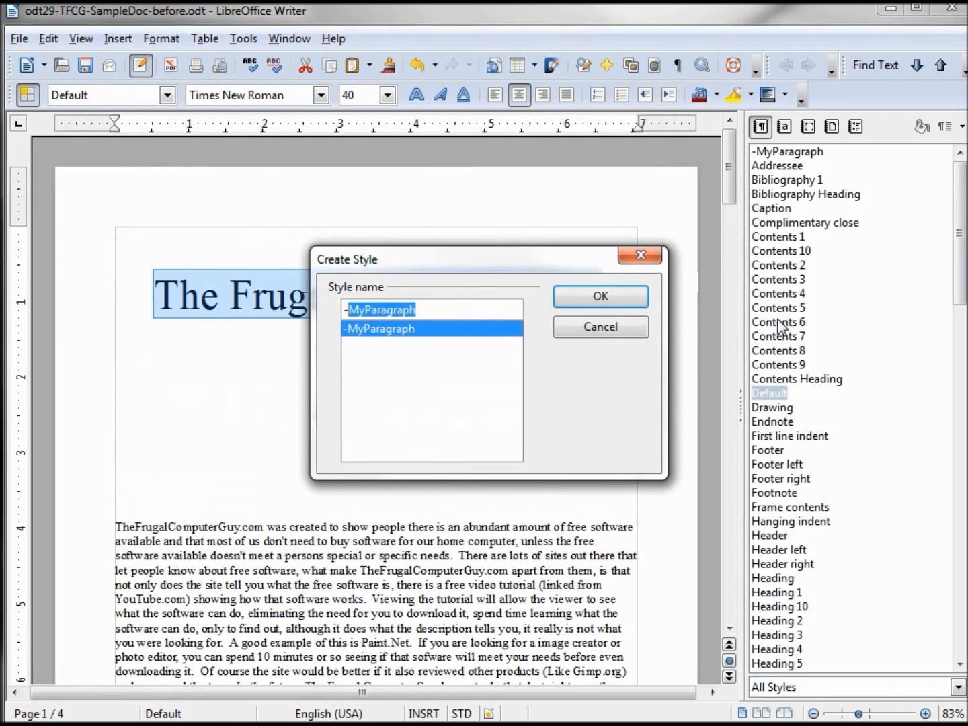
type("MyTitle")
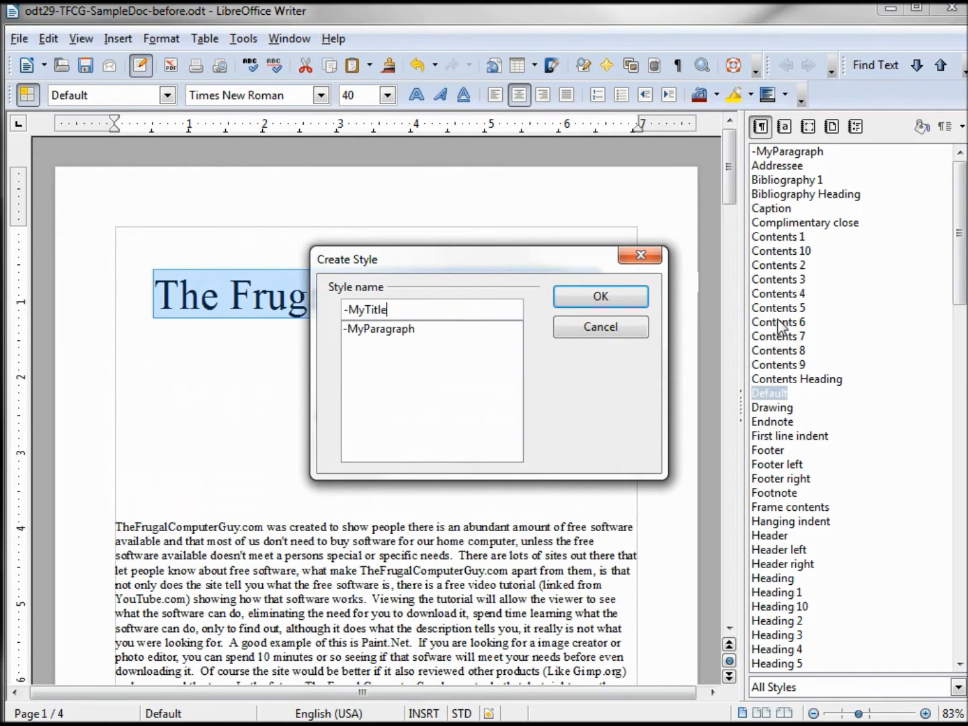
mouse_move(693, 318)
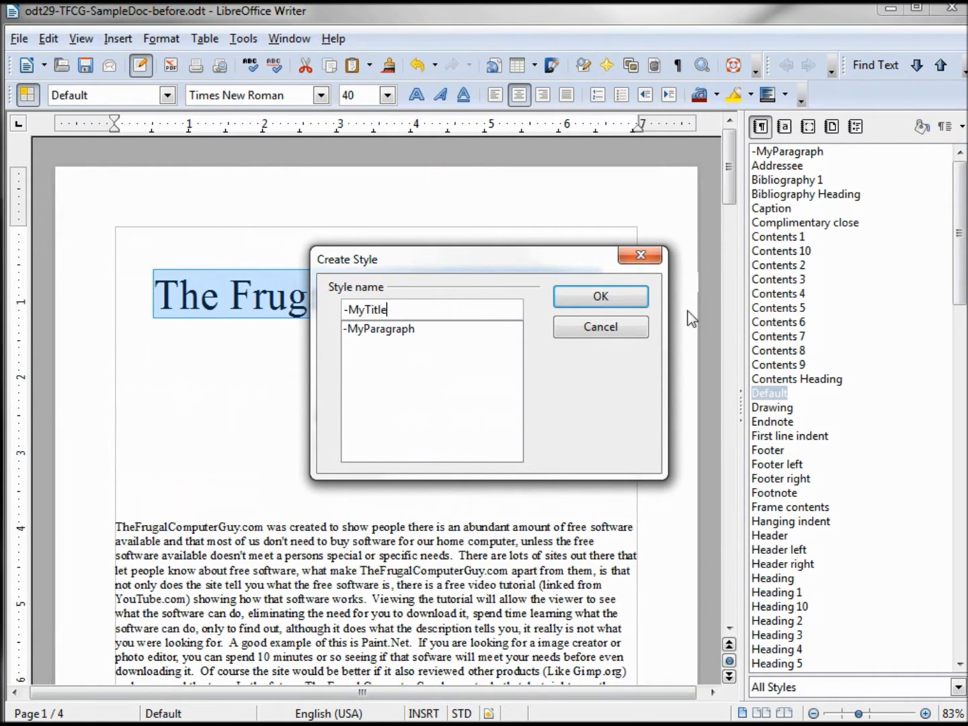
left_click(599, 295)
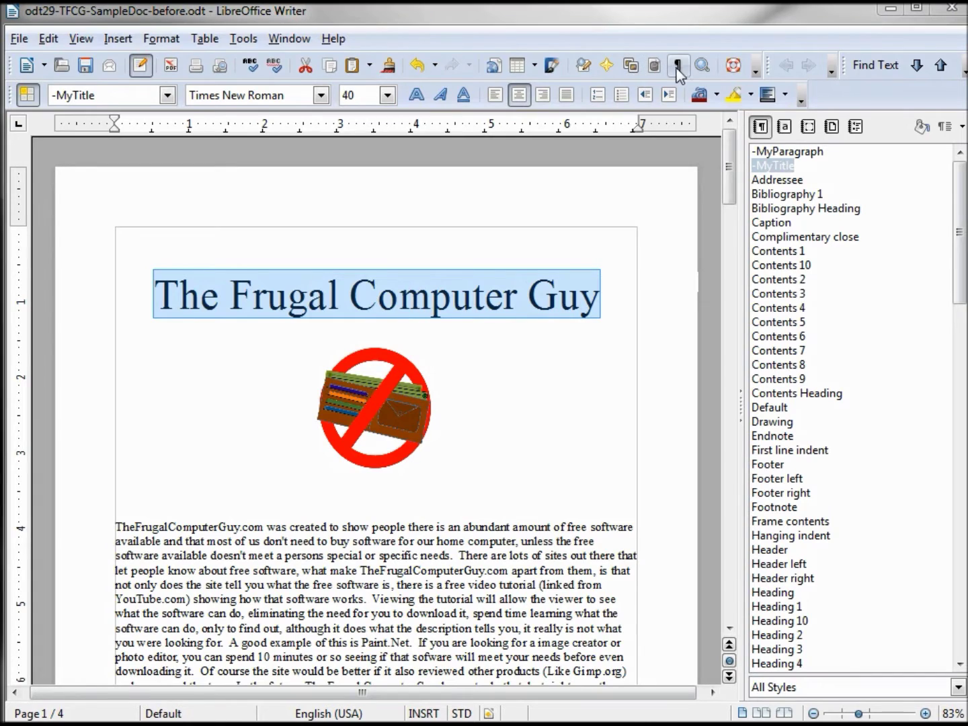
- Show formatting marks and place the cursor on the empty line above the body text
left_click(678, 65)
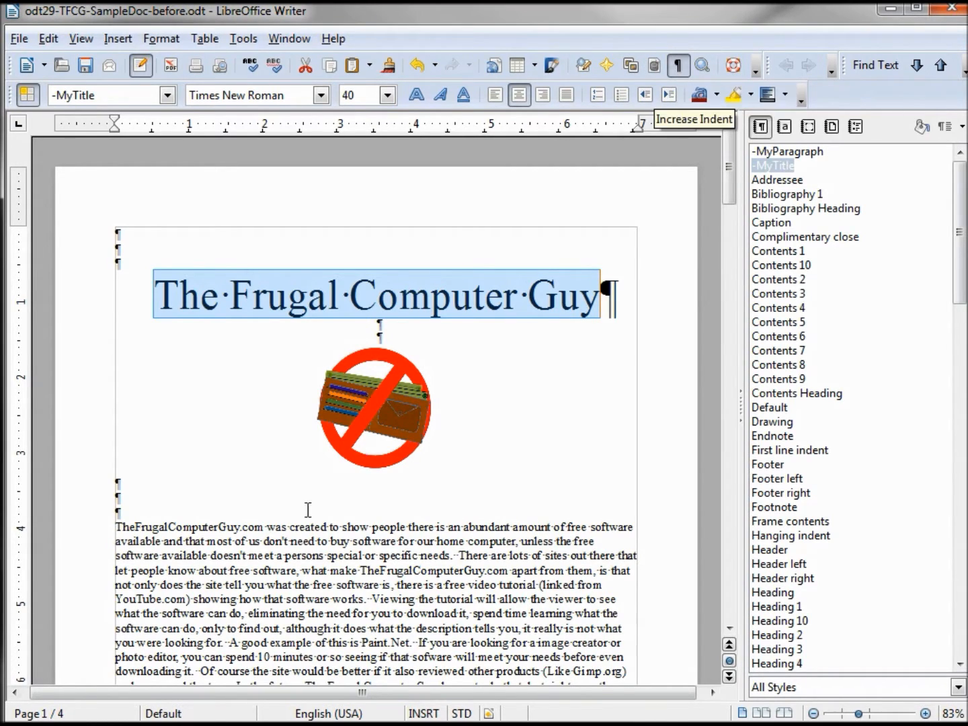
left_click(769, 407)
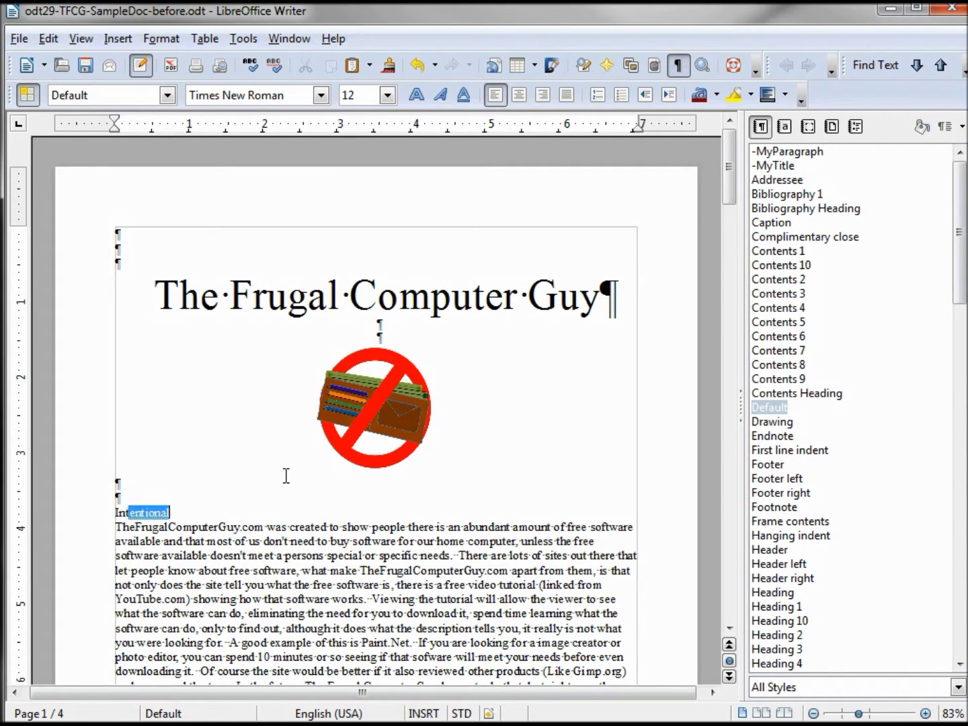
- Type 'Introduction' on the empty line and apply Heading 1 to it
type("Introduction")
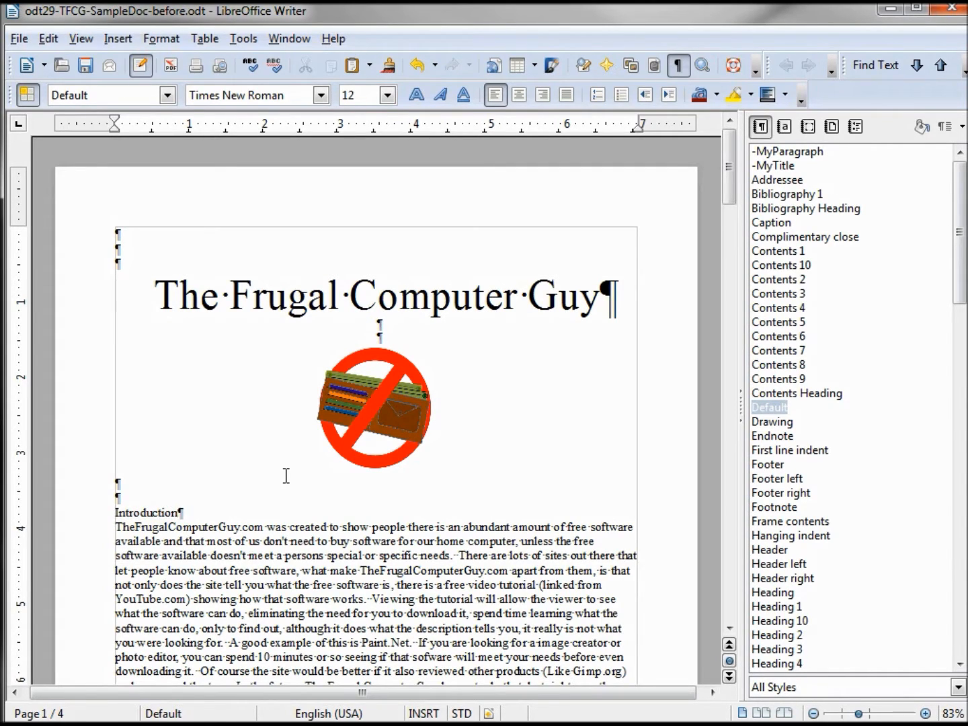
double_click(162, 512)
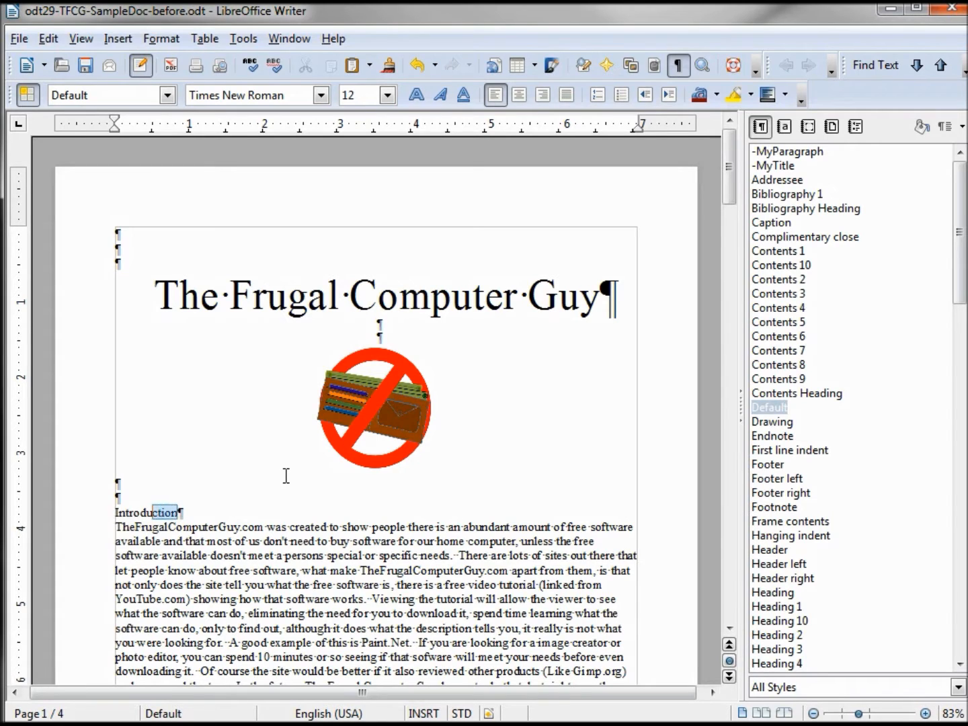
double_click(143, 513)
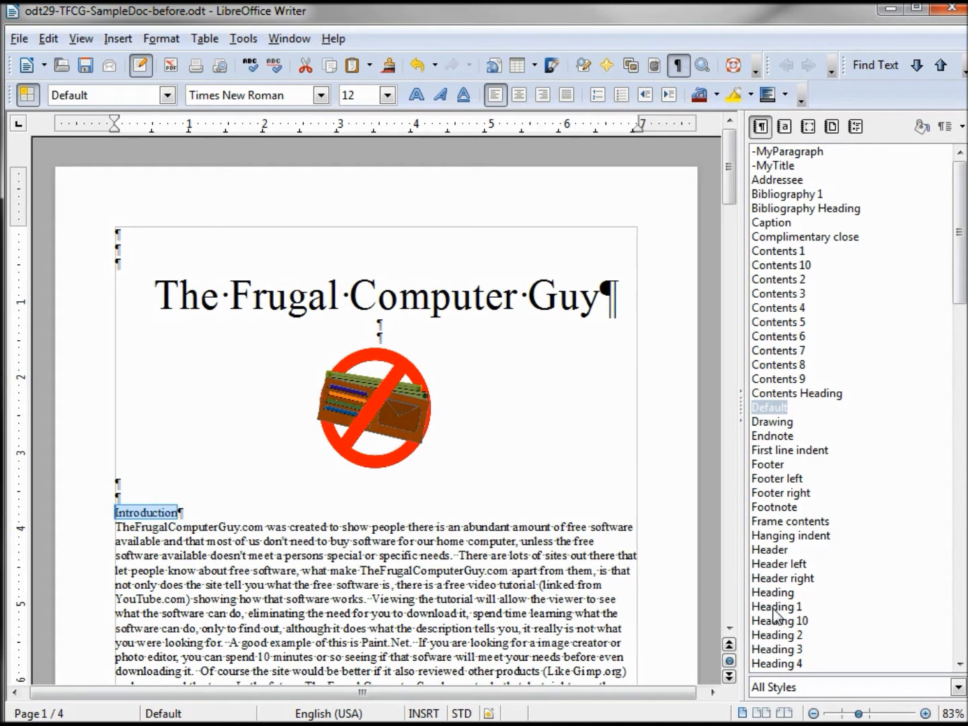
left_click(776, 605)
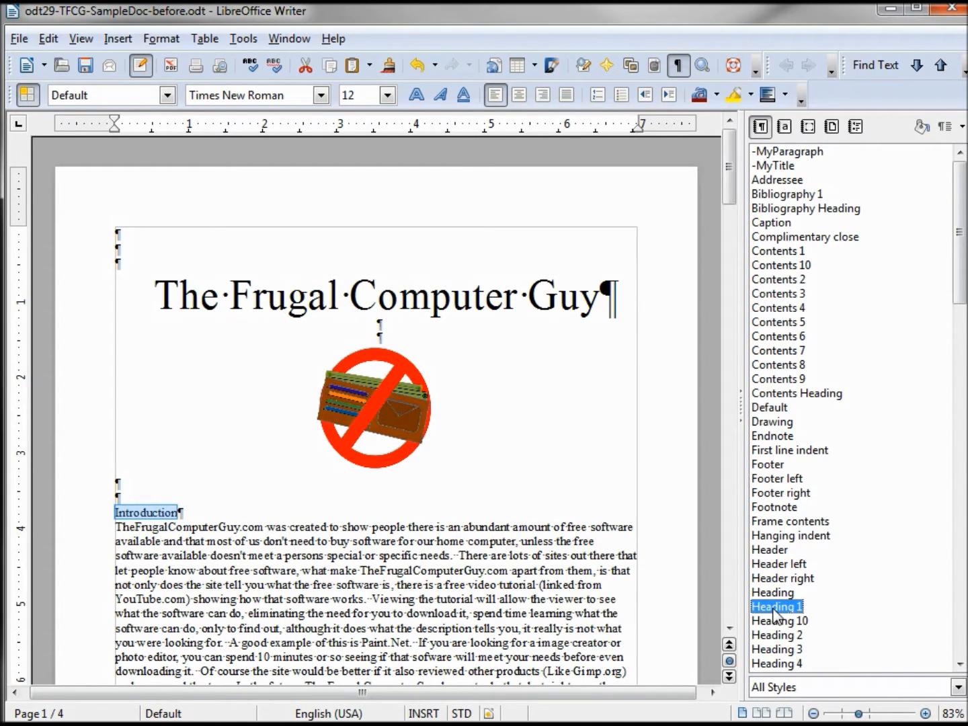
double_click(775, 605)
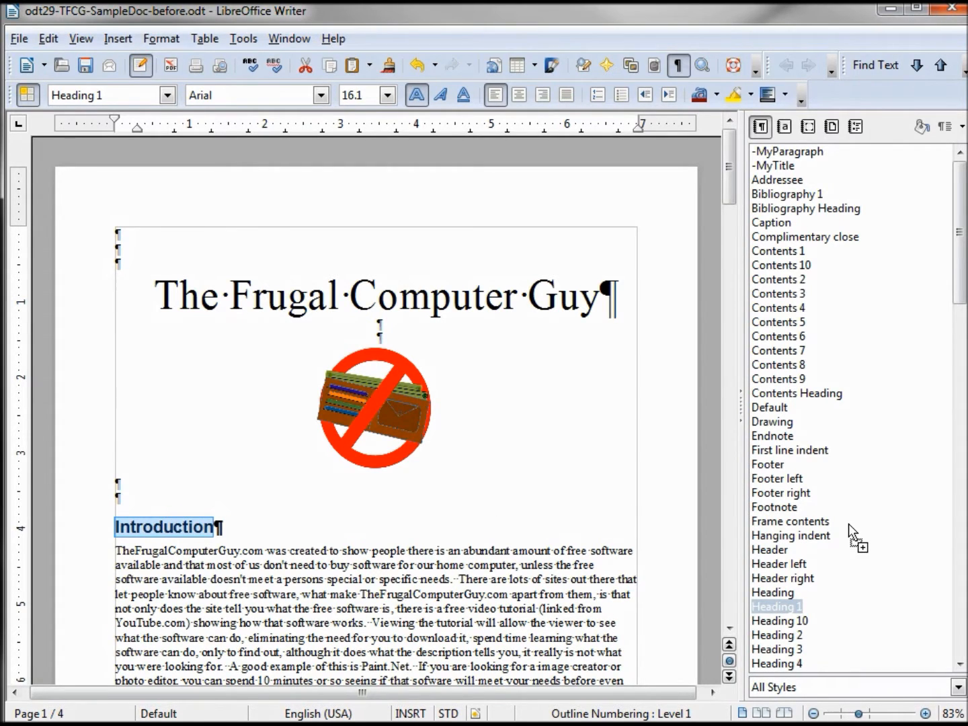
- Save the Introduction heading's formatting as a new style named '-MyHeading'
left_click(760, 126)
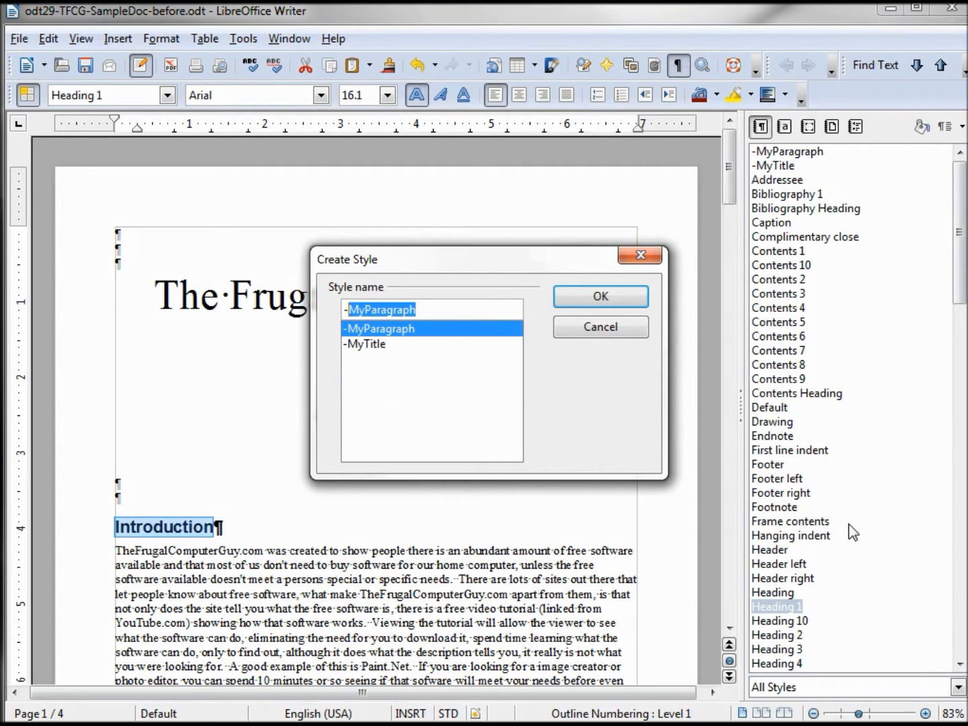
type("-MyHea")
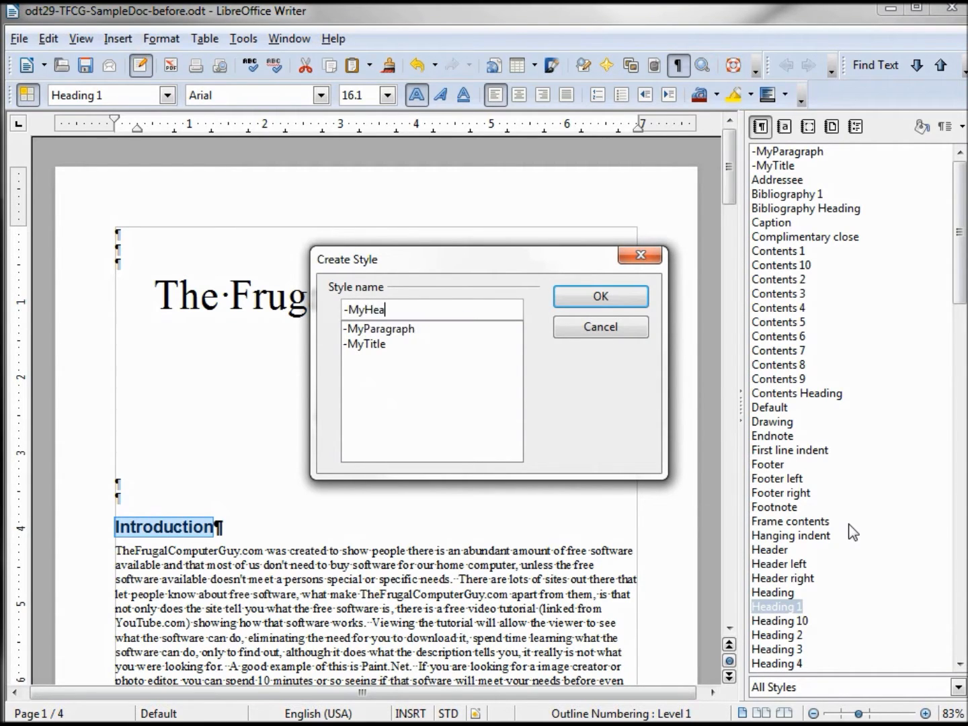
type("ding")
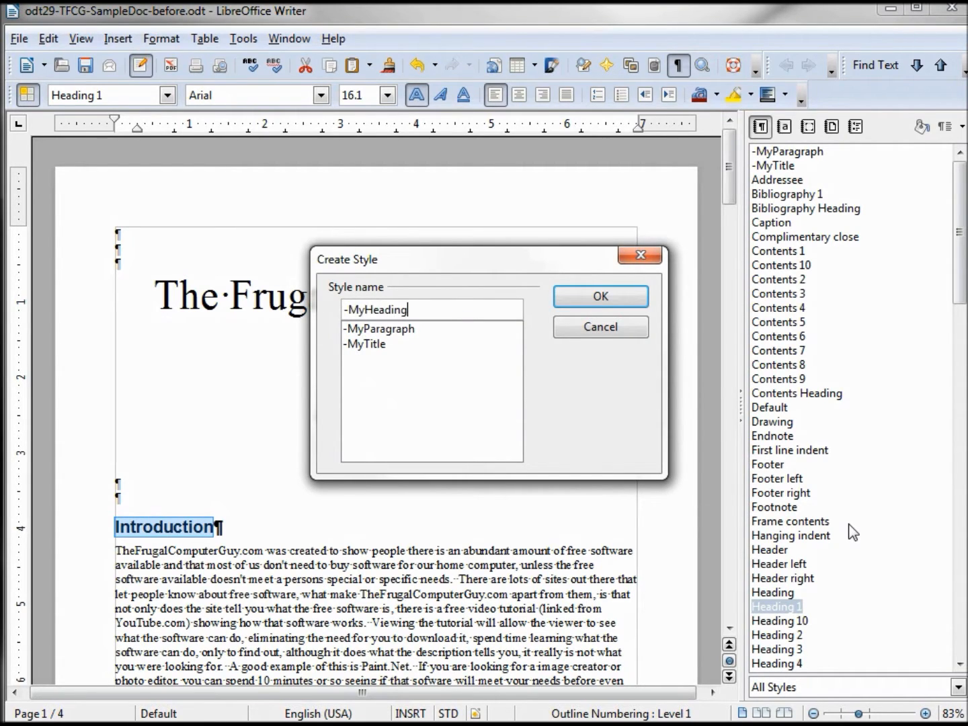
left_click(599, 296)
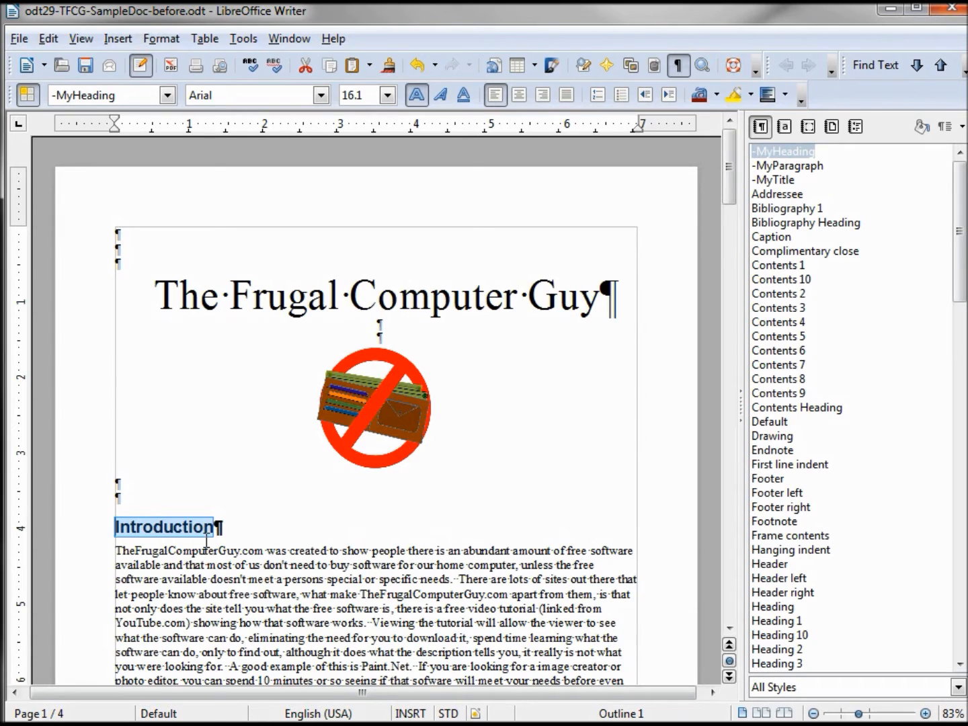
- Replace the copied heading before the second paragraph with 'Thunderbird'
scroll("down", 3)
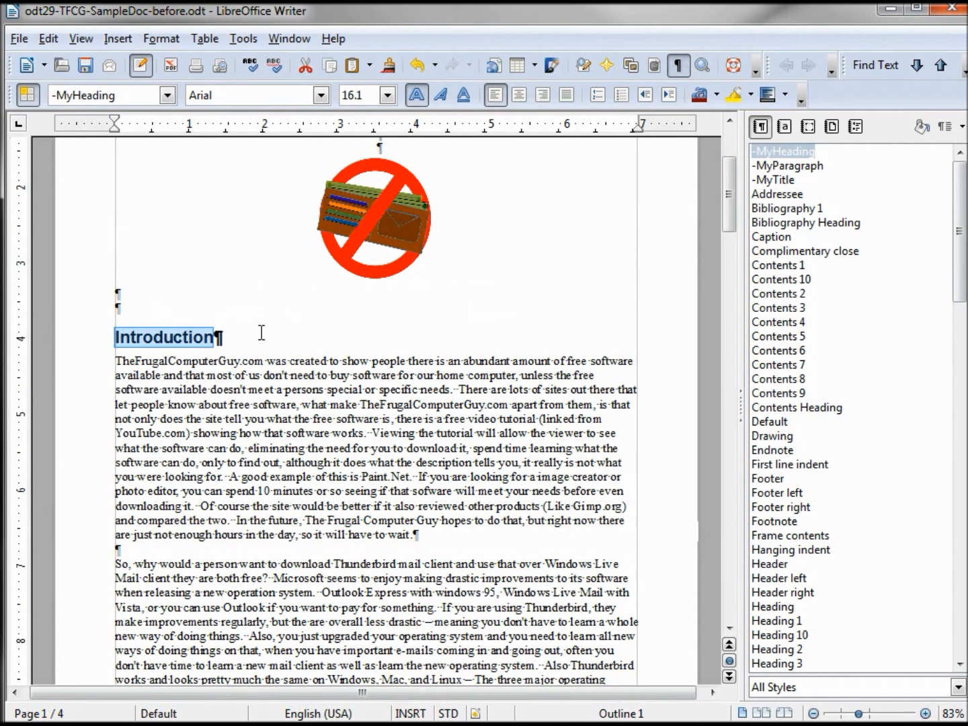
left_click(787, 165)
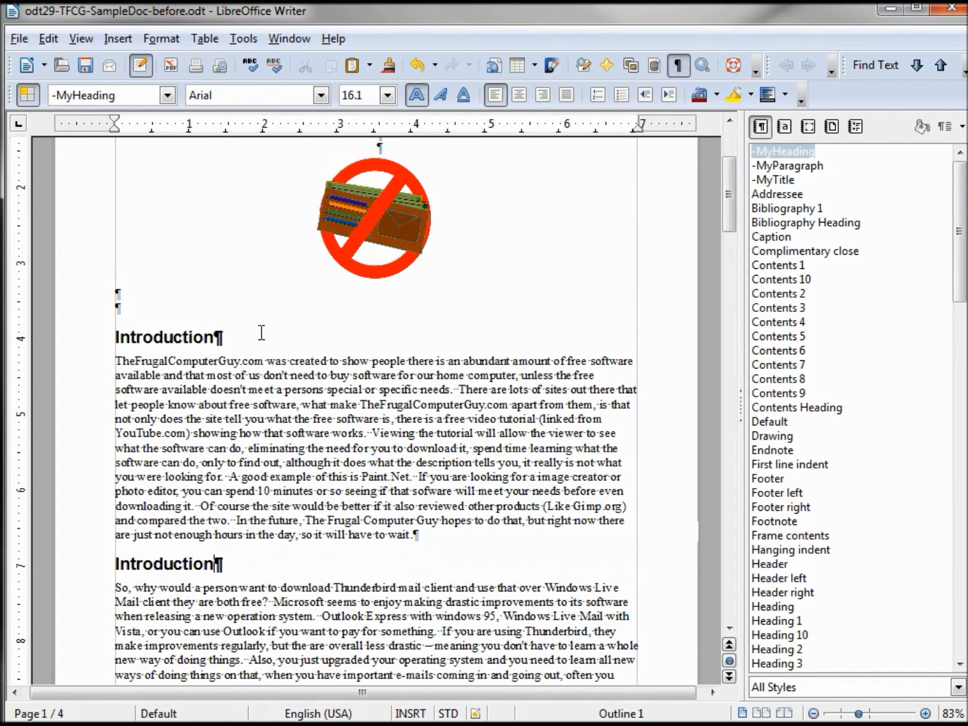
double_click(163, 563)
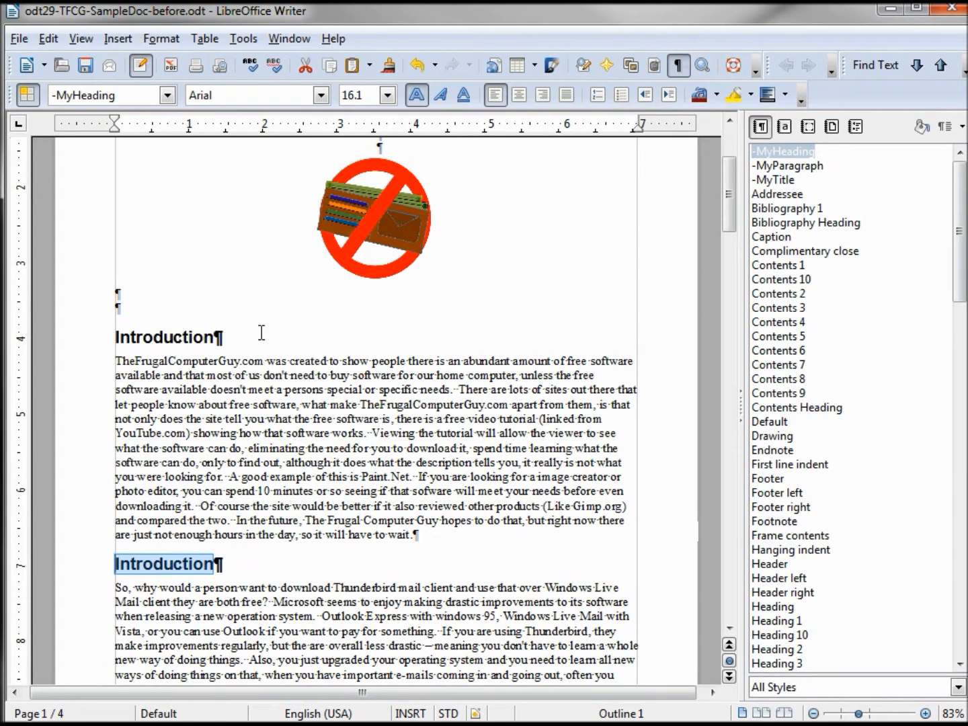
type("Thunderbird¶")
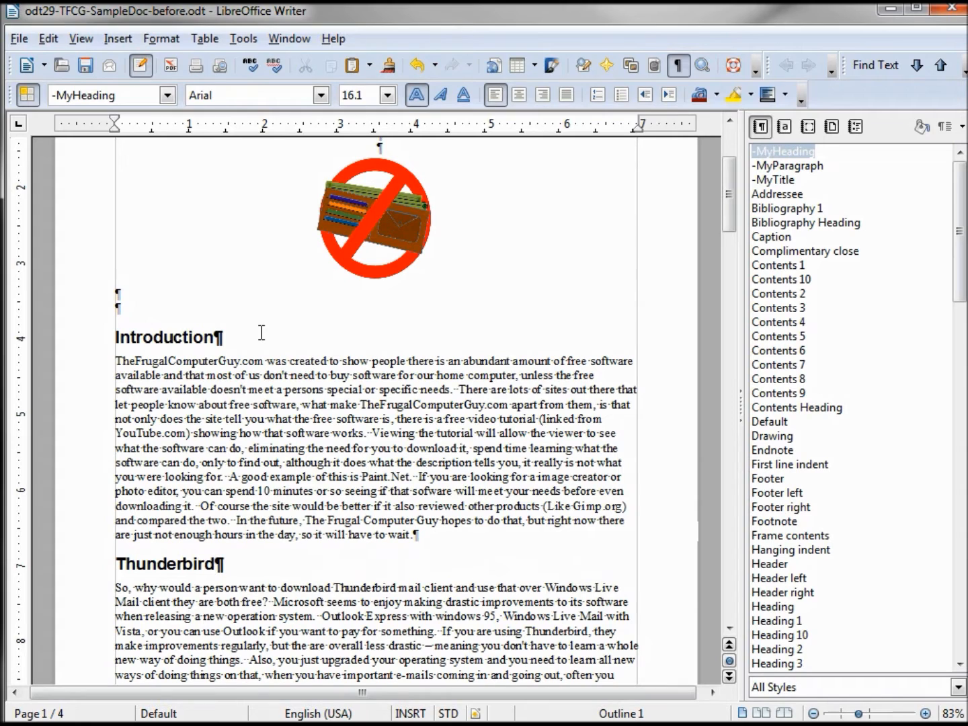
- Retype the copied heading on page 2 as 'Logo'
scroll("down", 3)
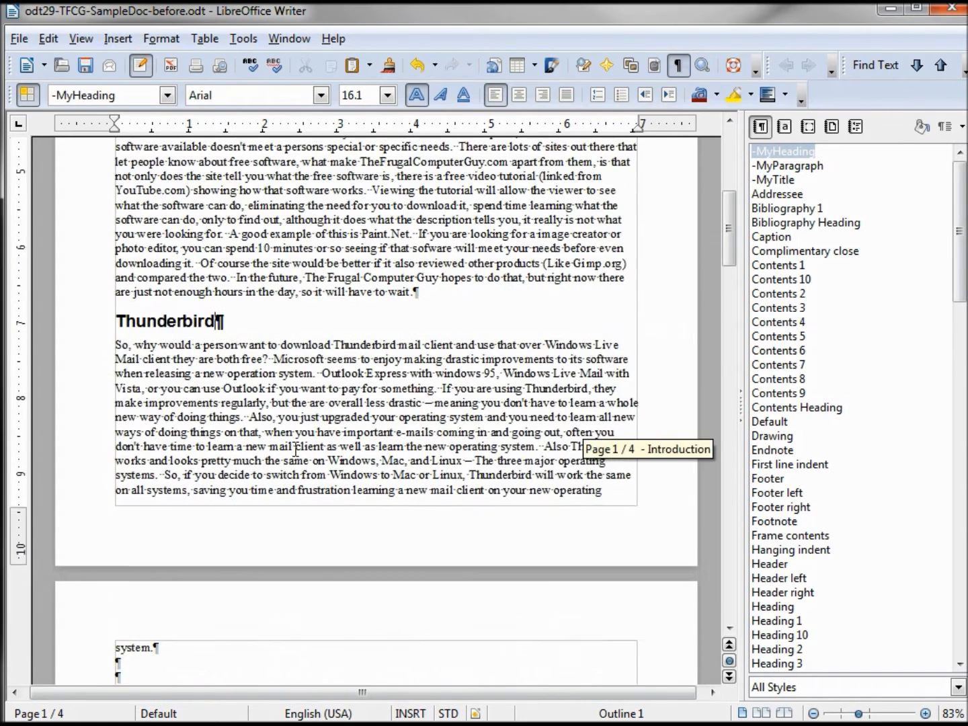
scroll("down", 3)
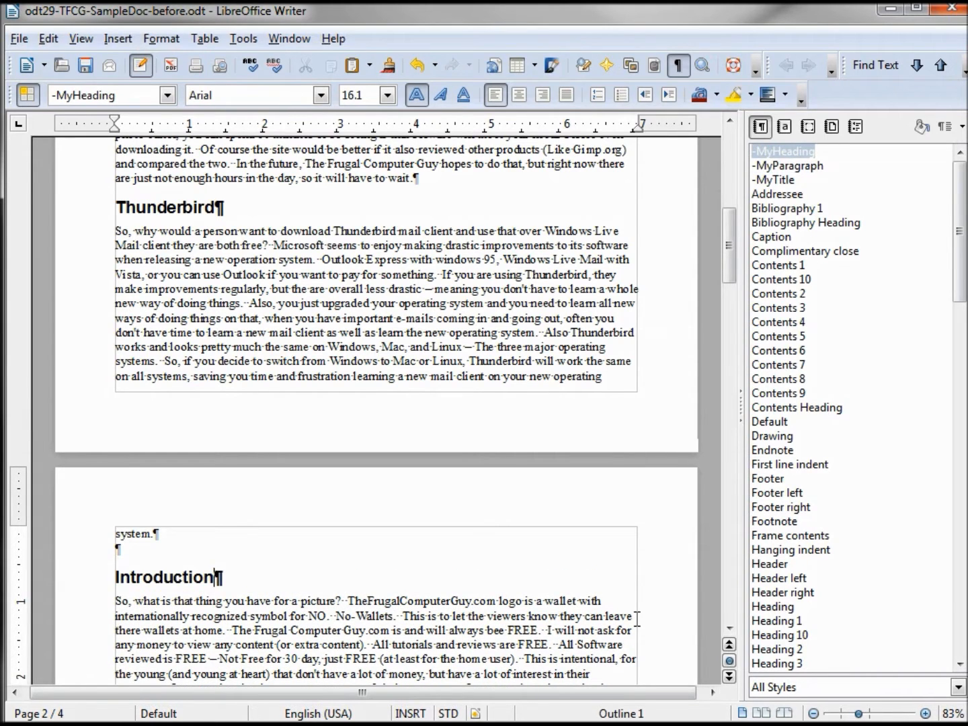
double_click(165, 576)
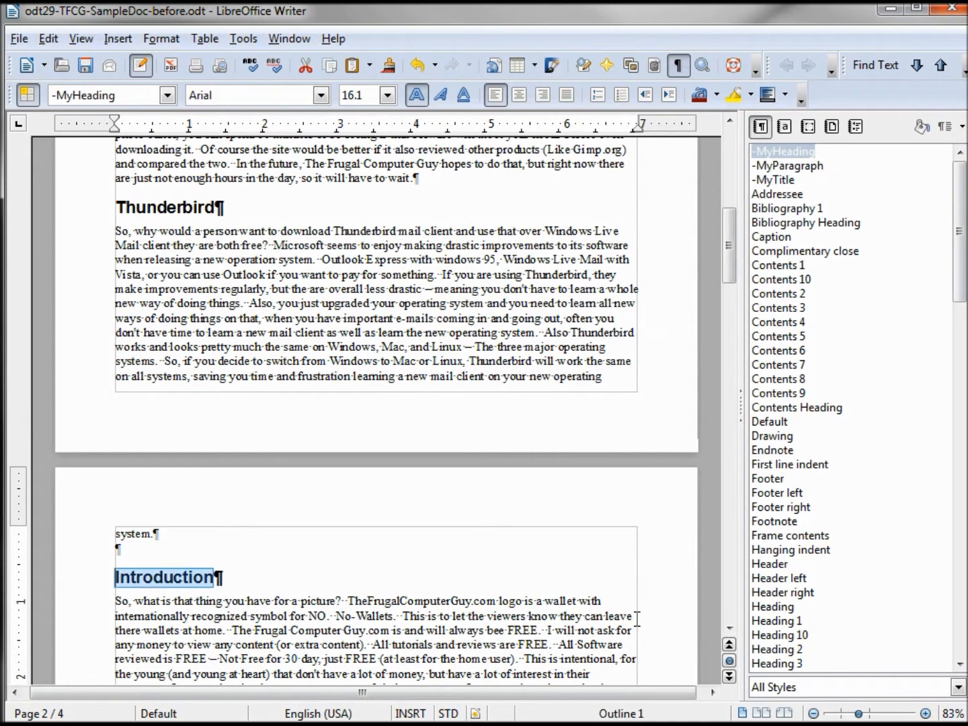
type("Logo")
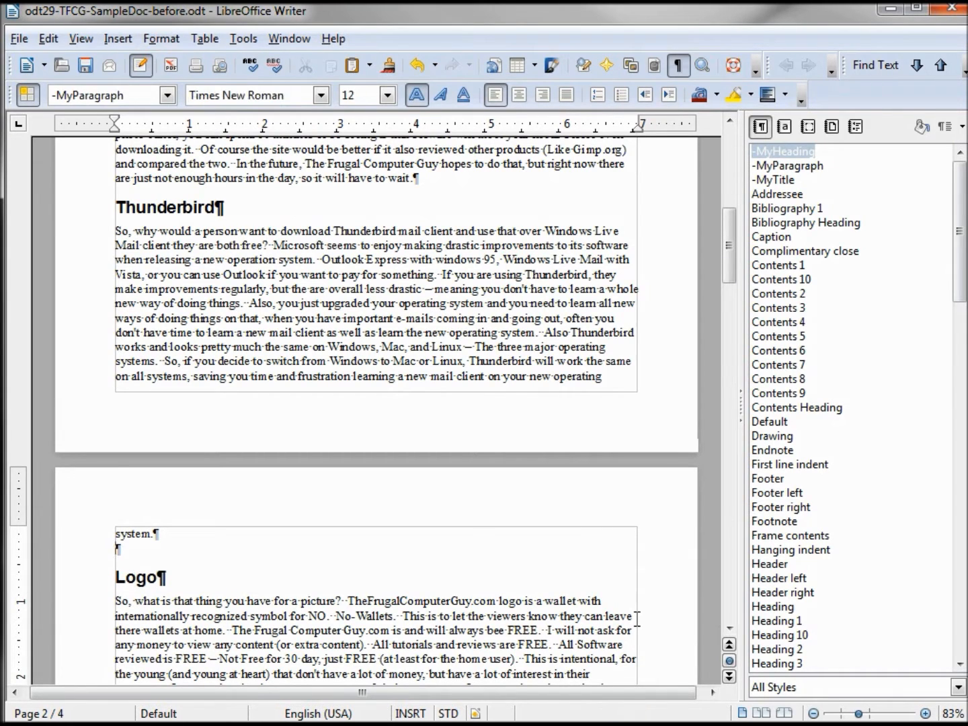
- Add a 'Summary' heading and give it the -MyHeading style
left_click(787, 165)
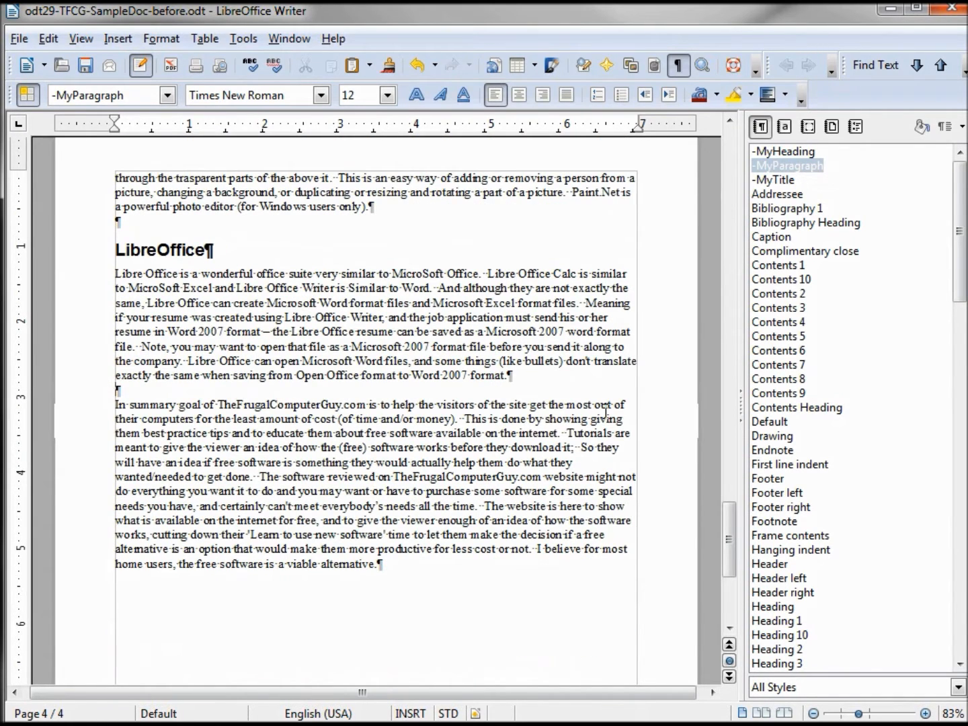
type("Summary")
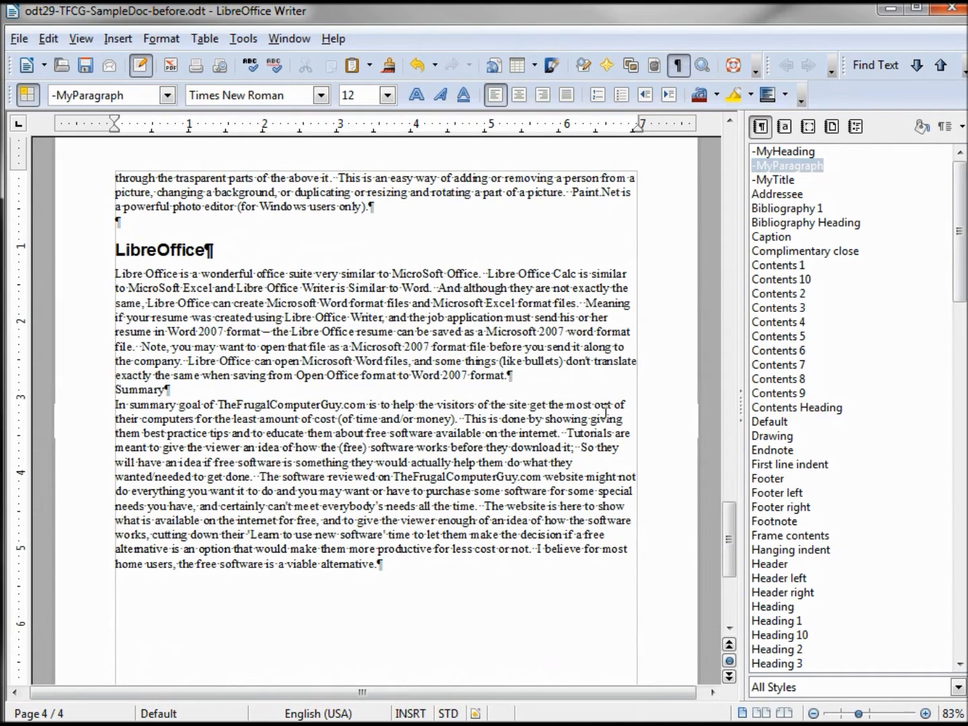
double_click(140, 389)
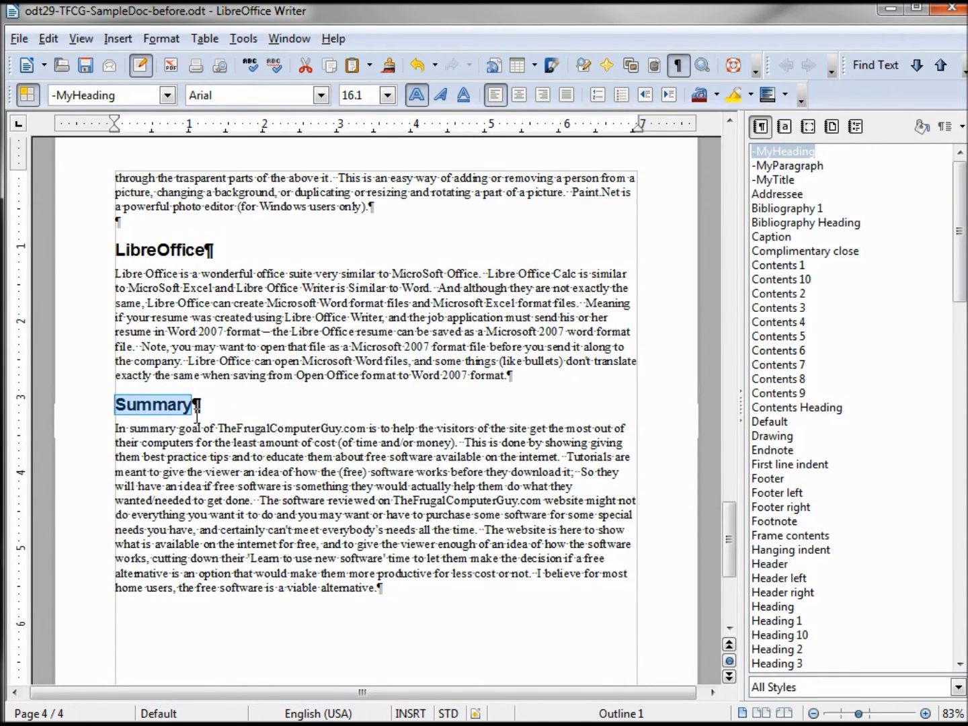
scroll("up", 3)
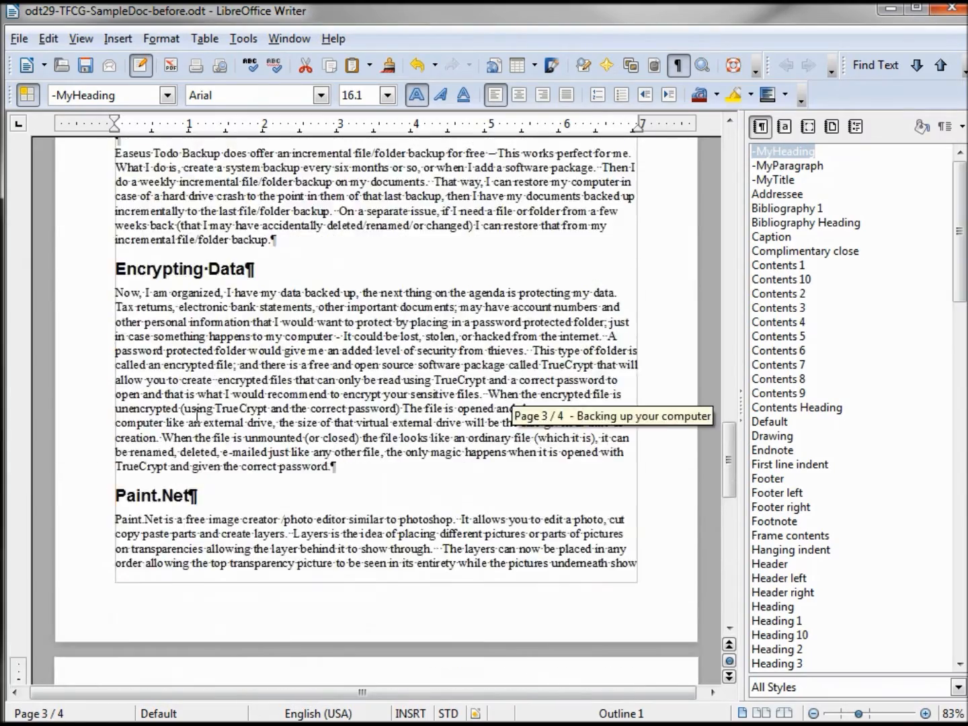
scroll("up", 3)
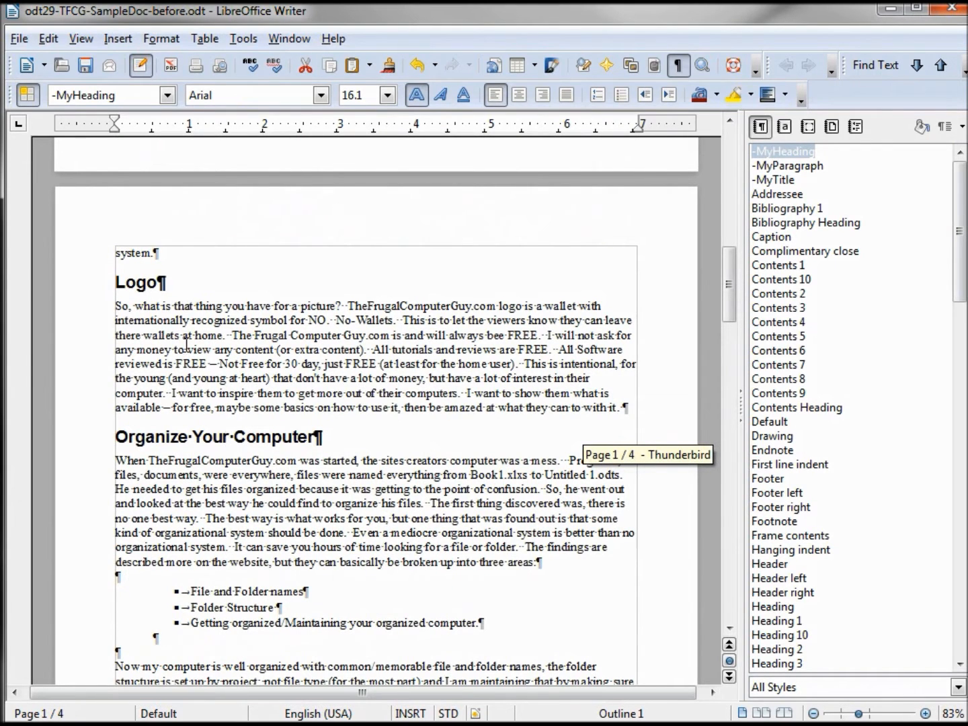
scroll("up", 3)
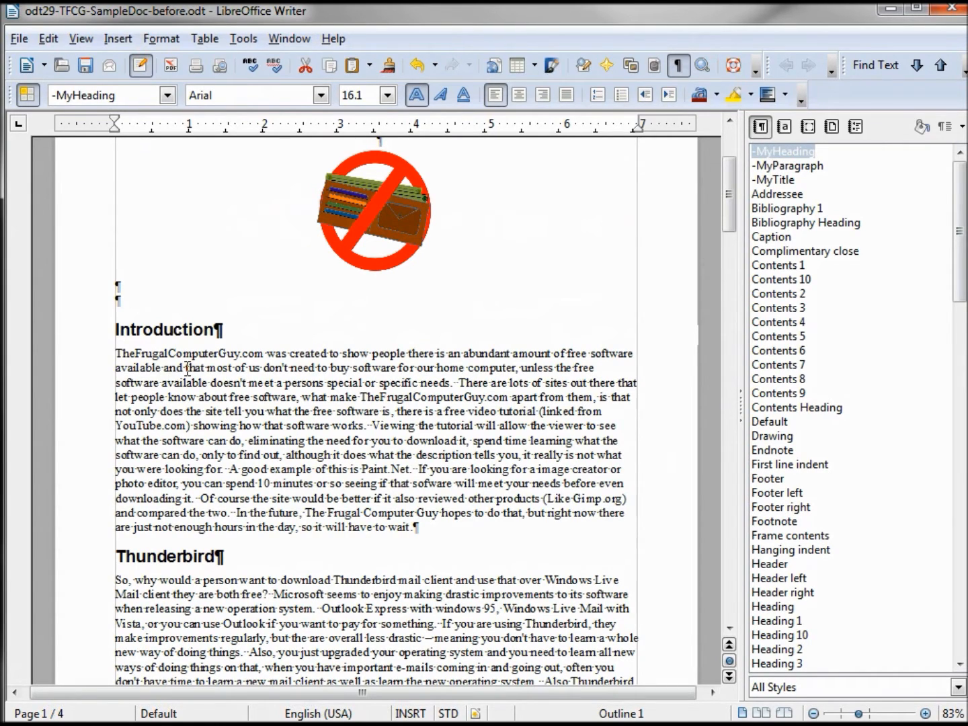
left_click(788, 166)
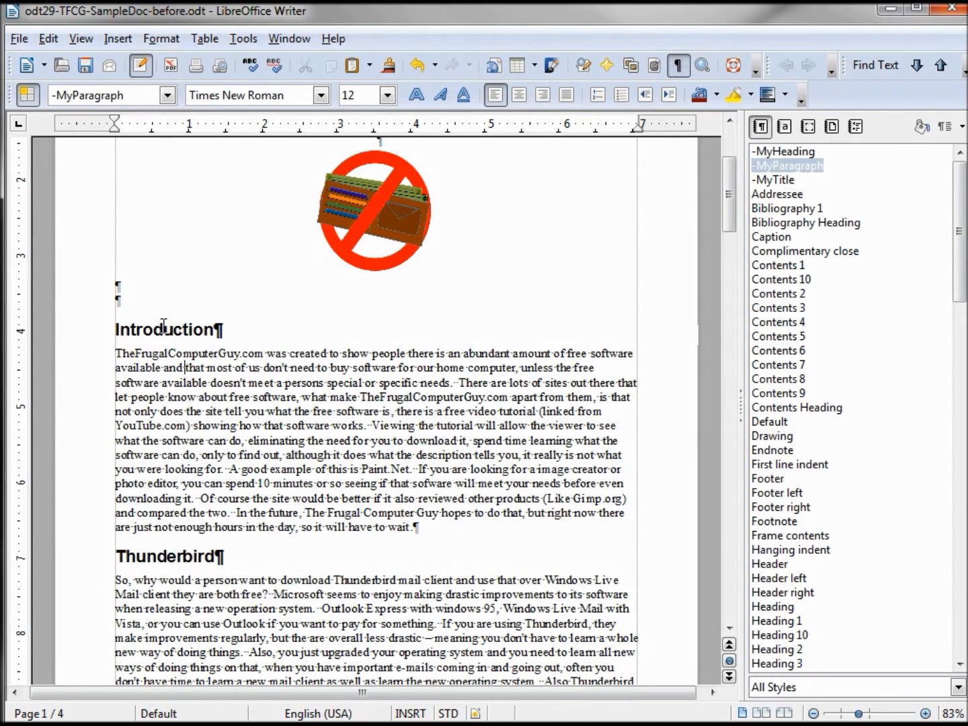
left_click(783, 152)
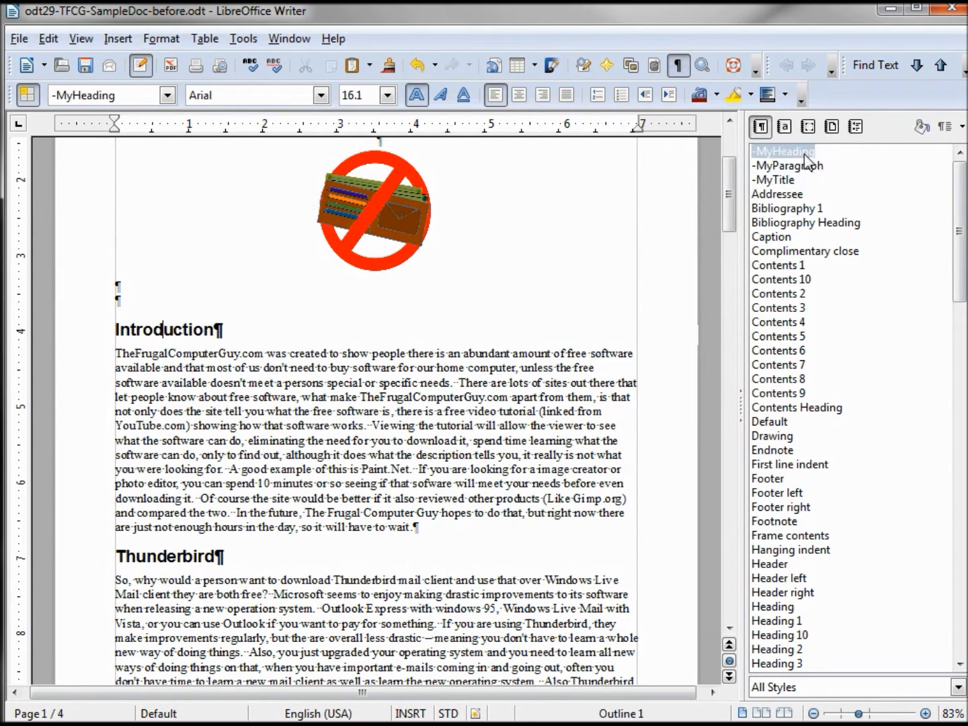
left_click(787, 165)
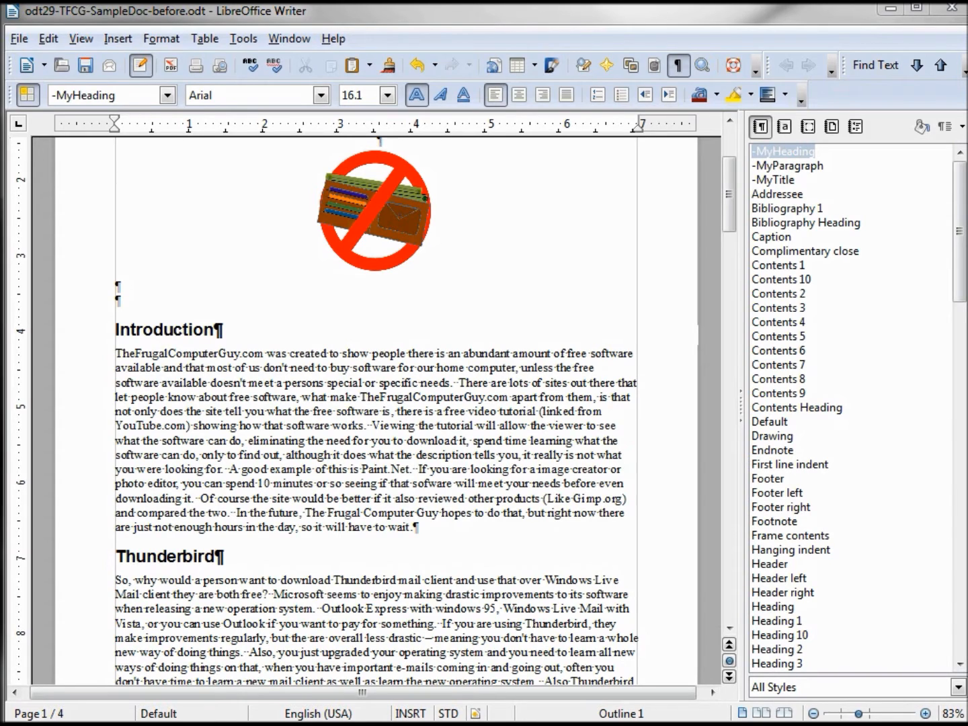
mouse_move(783, 155)
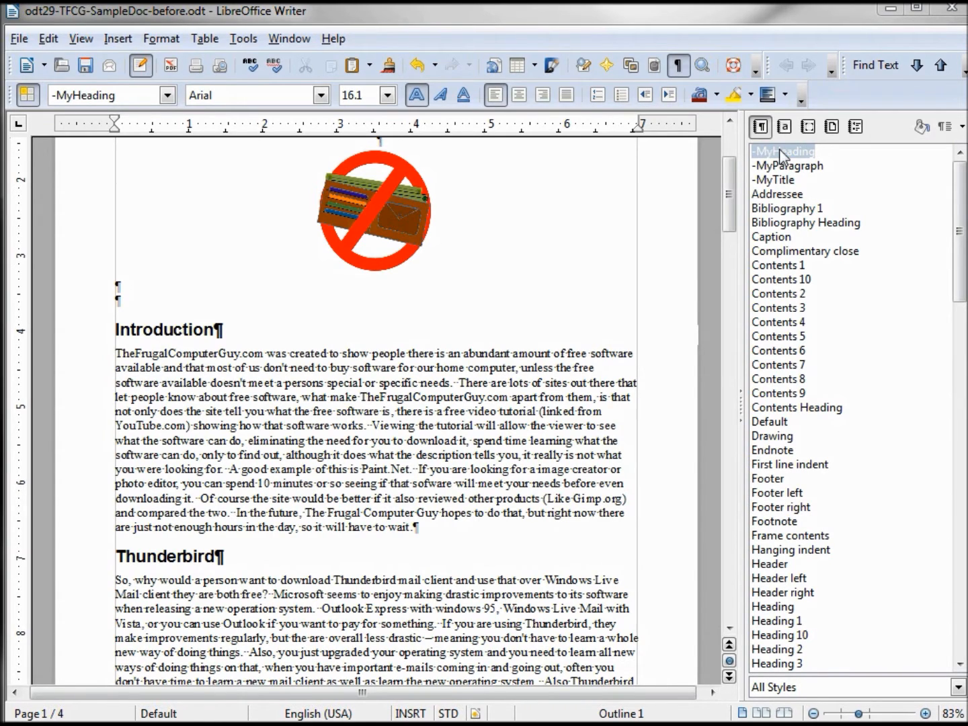
- Enable AutoUpdate for the -MyHeading style, then select the Introduction heading
right_click(782, 151)
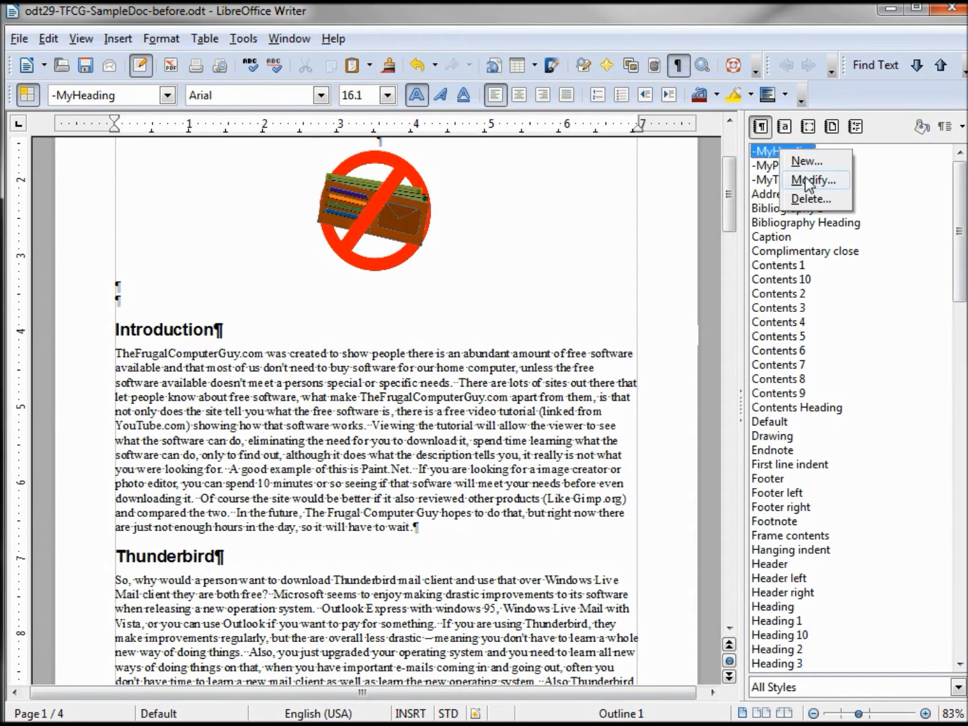
left_click(814, 179)
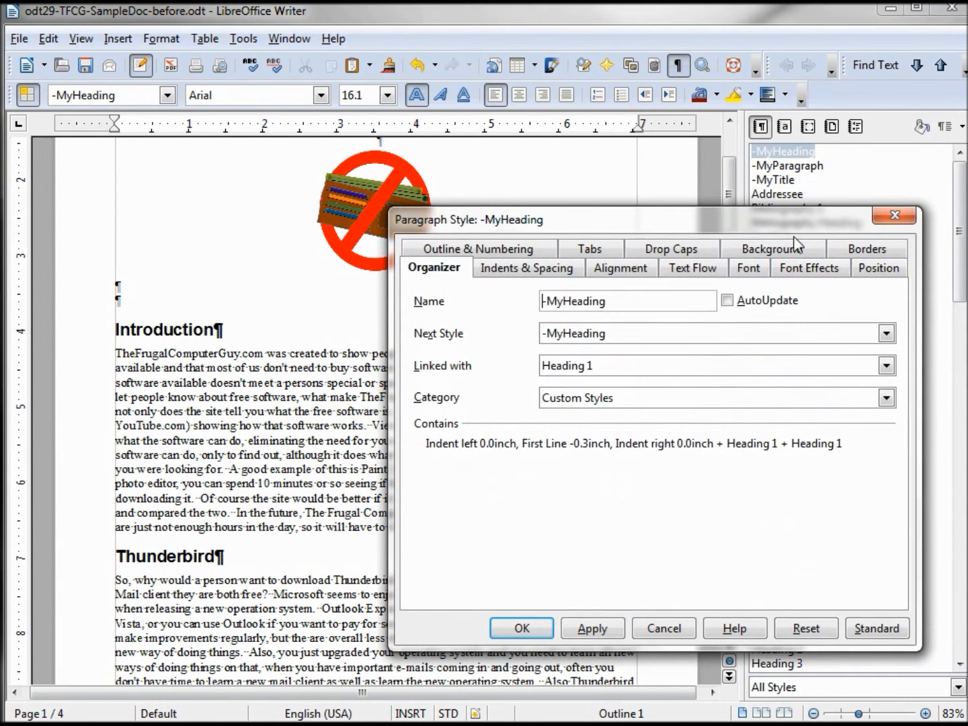
mouse_move(731, 313)
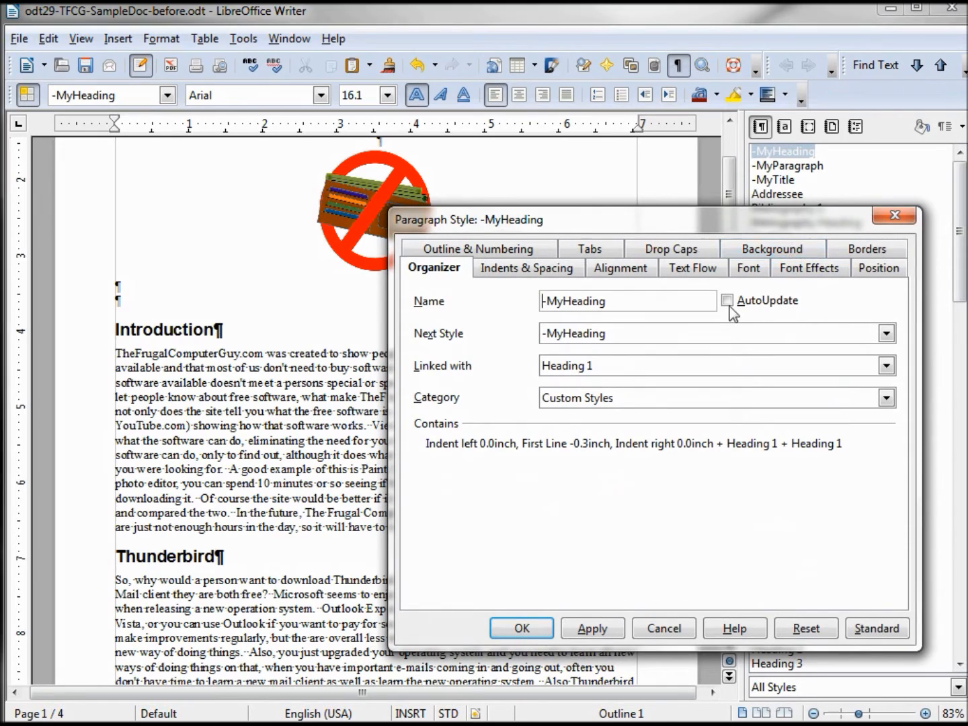
left_click(727, 299)
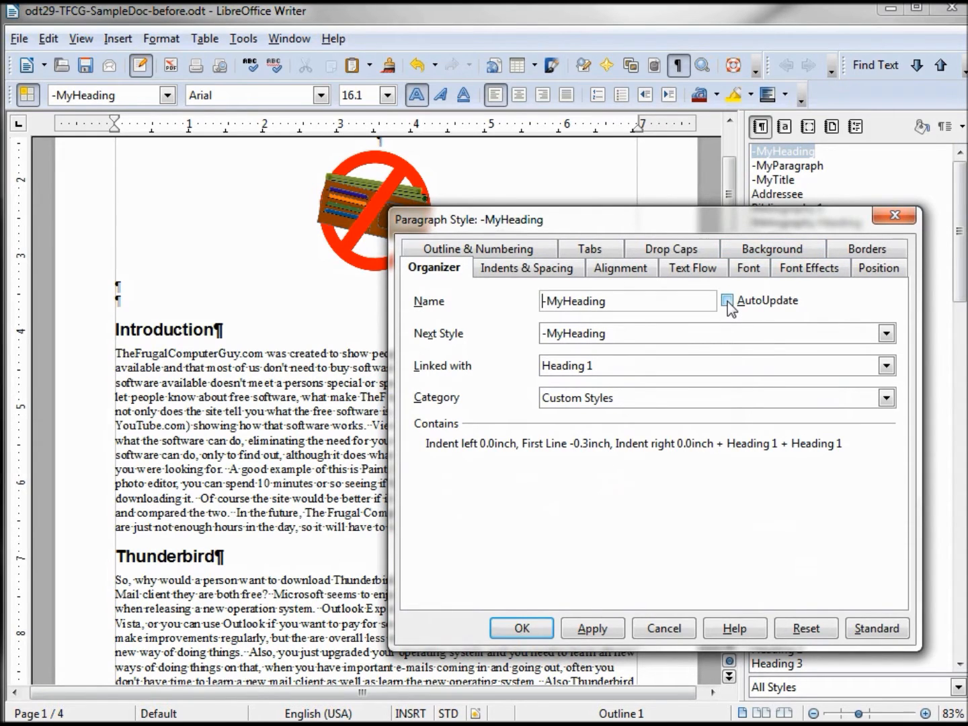
left_click(727, 300)
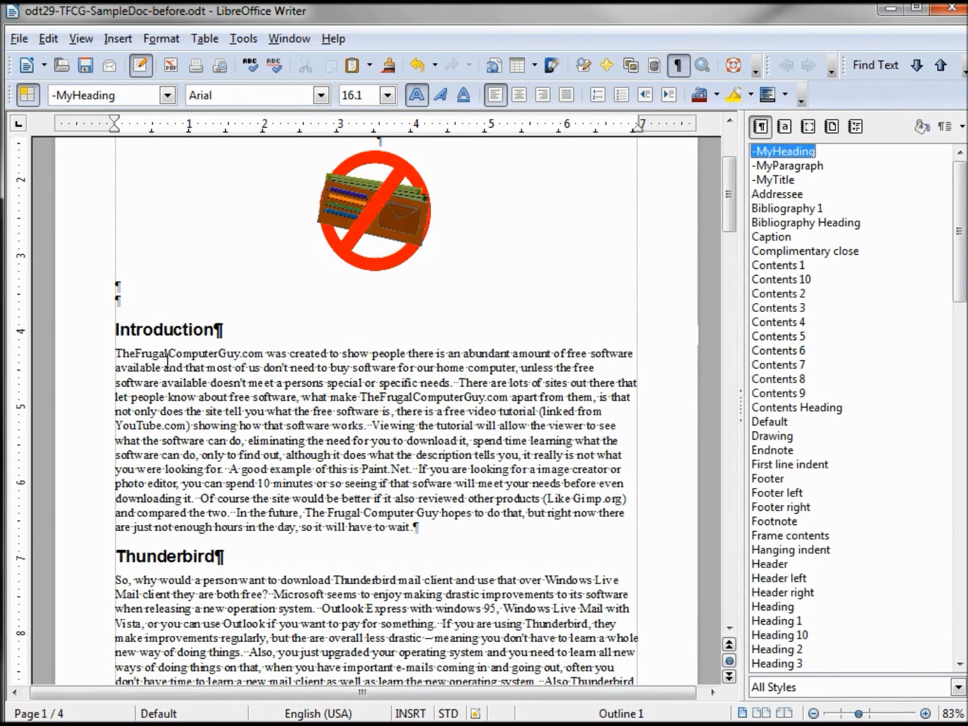
double_click(164, 329)
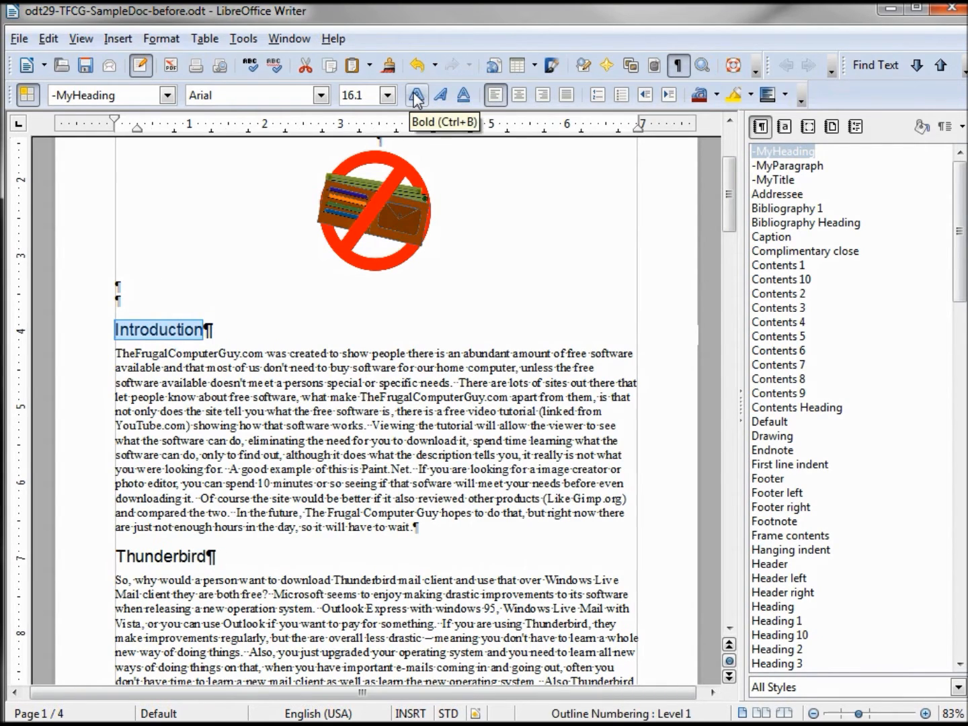
mouse_move(711, 251)
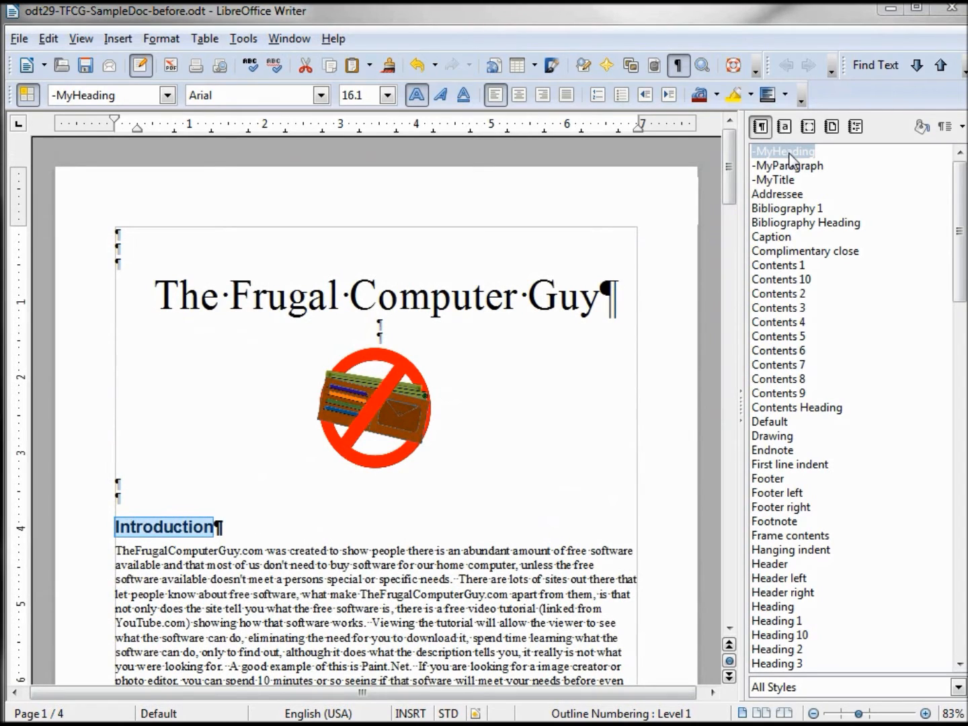
- Set the -MyHeading style's font to Tahoma
double_click(783, 150)
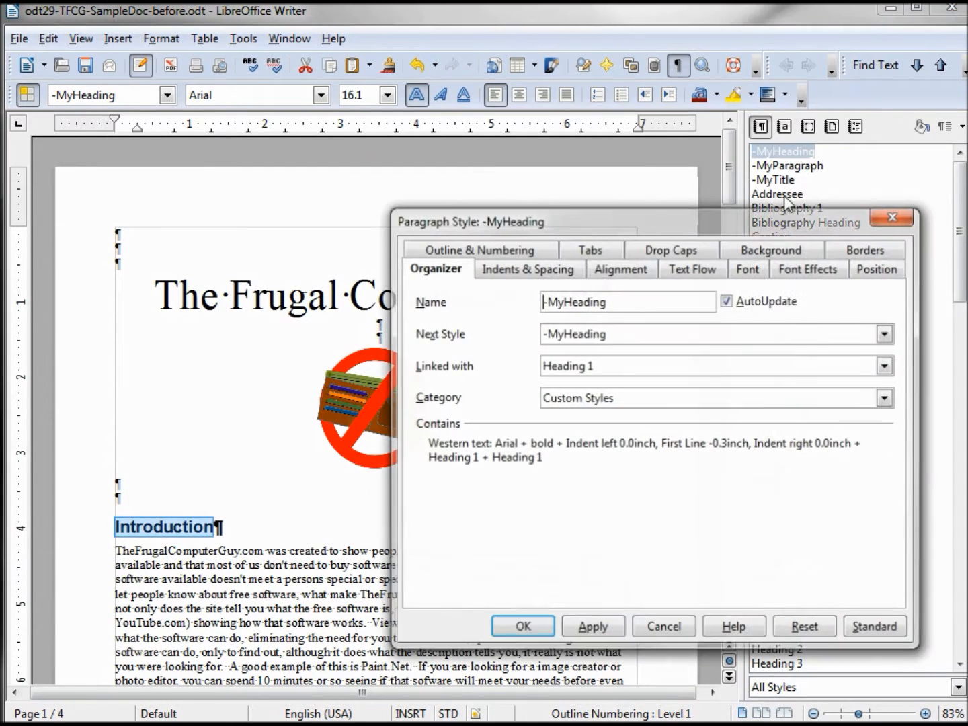
left_click(746, 267)
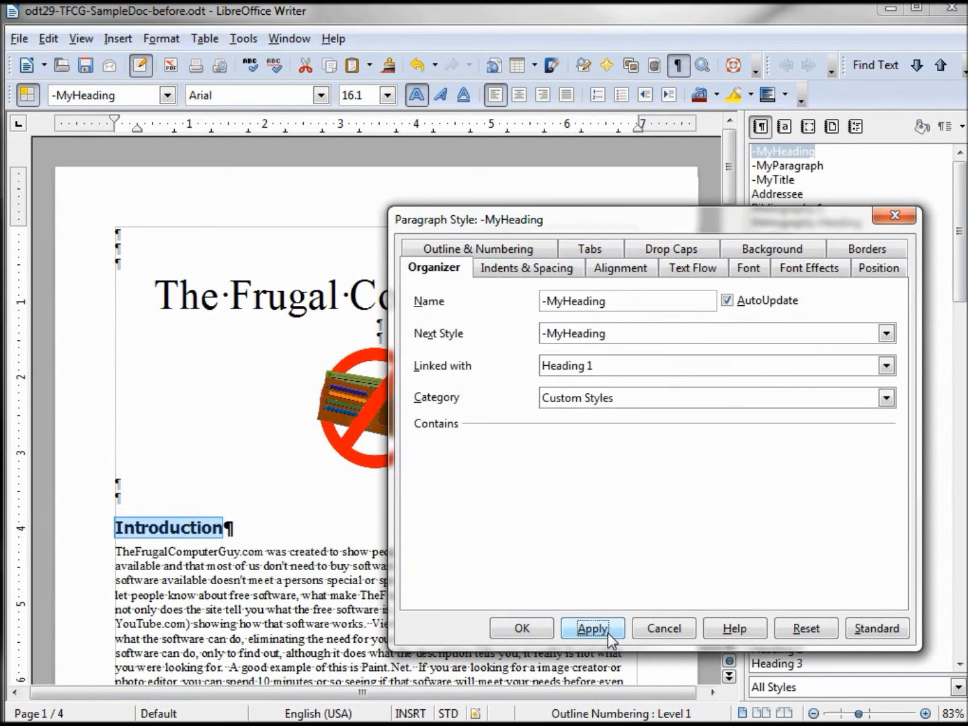
left_click(527, 268)
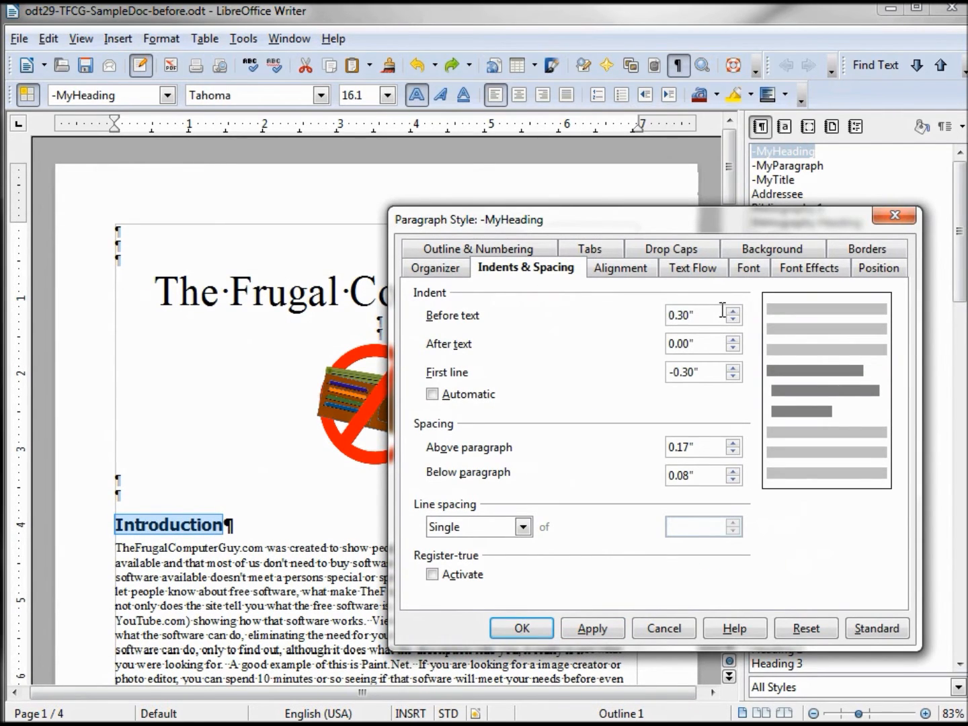
- Zero -MyHeading's indents, set spacing 0.40" above and 0.16" below, and next style -MyParagraph
triple_click(697, 314)
type("0")
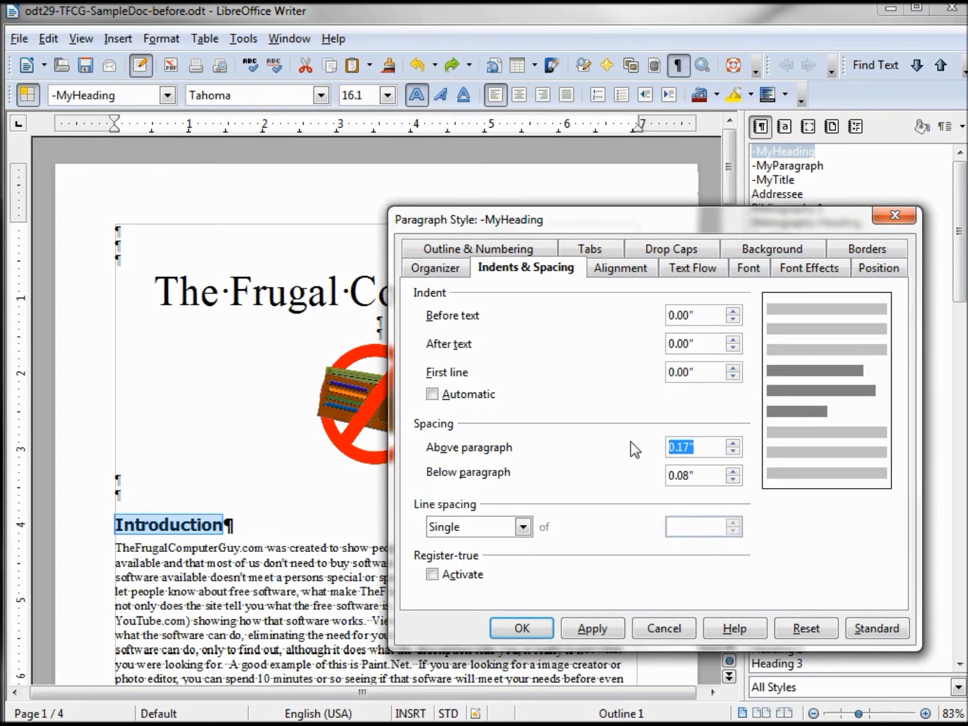
type(".40")
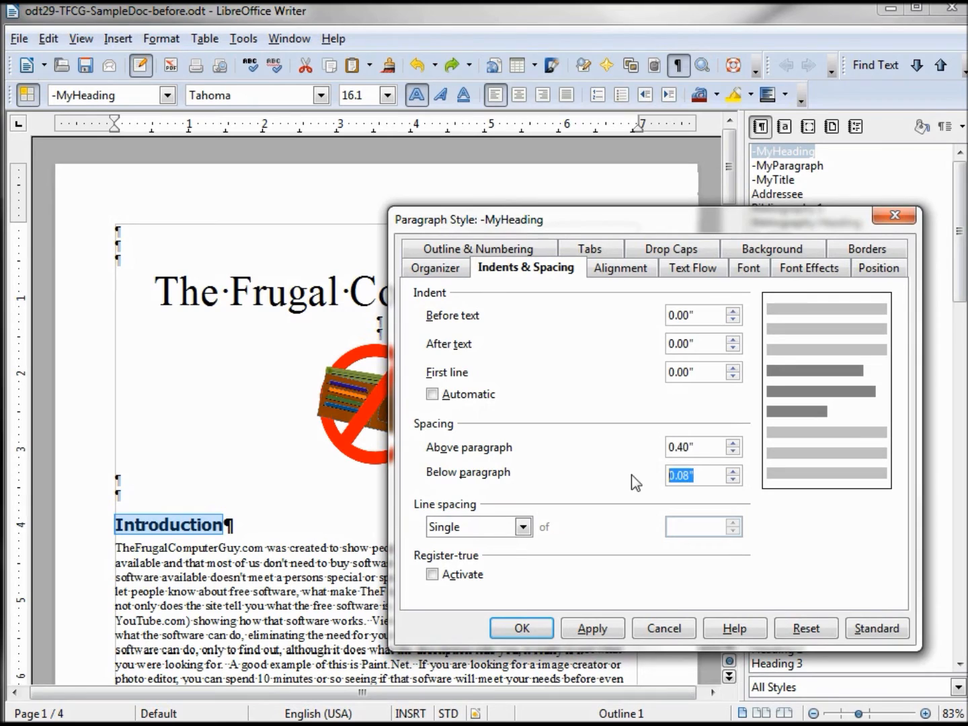
type(".1")
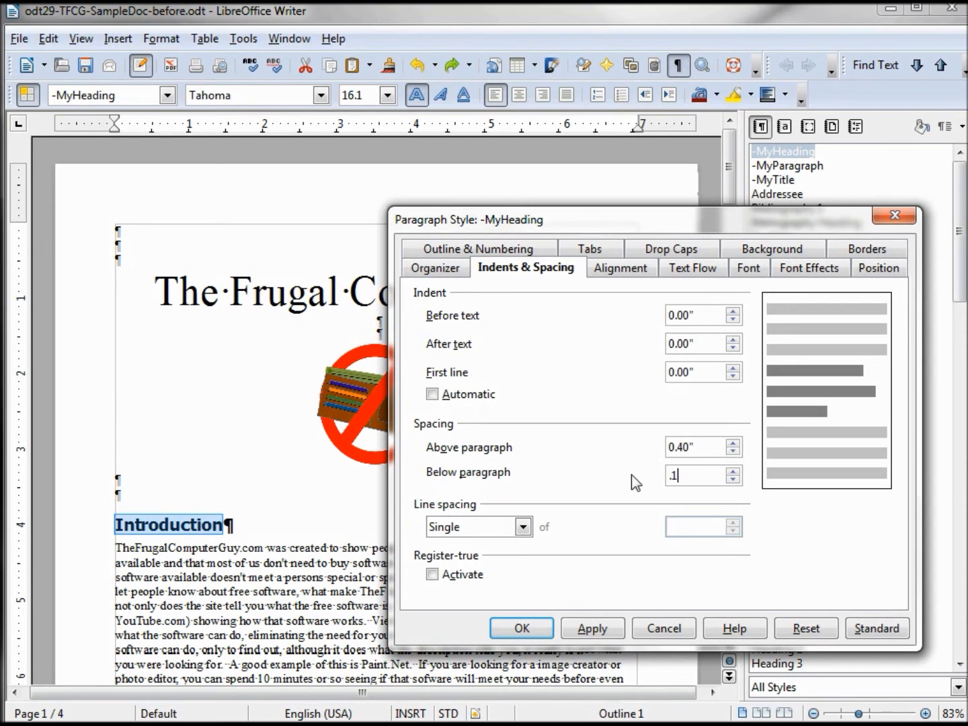
type("6")
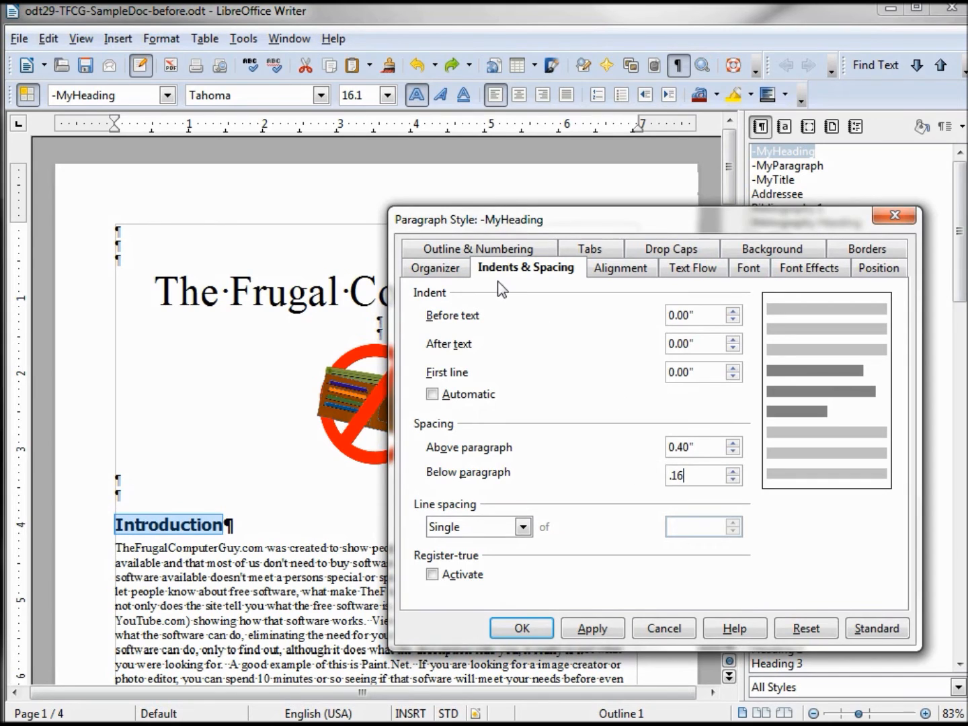
left_click(435, 268)
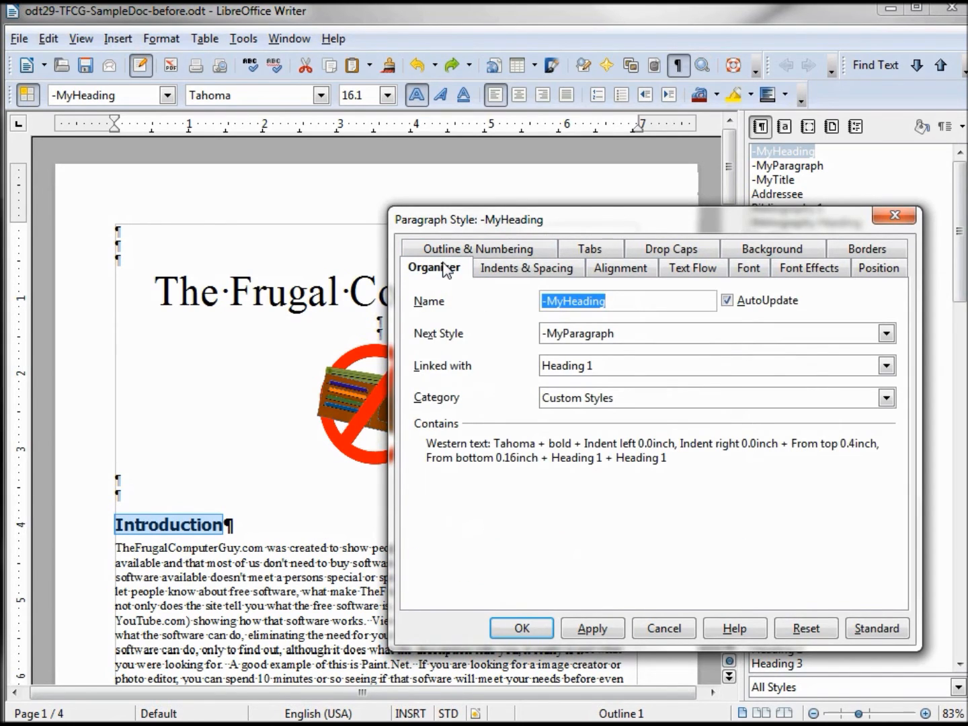
mouse_move(599, 343)
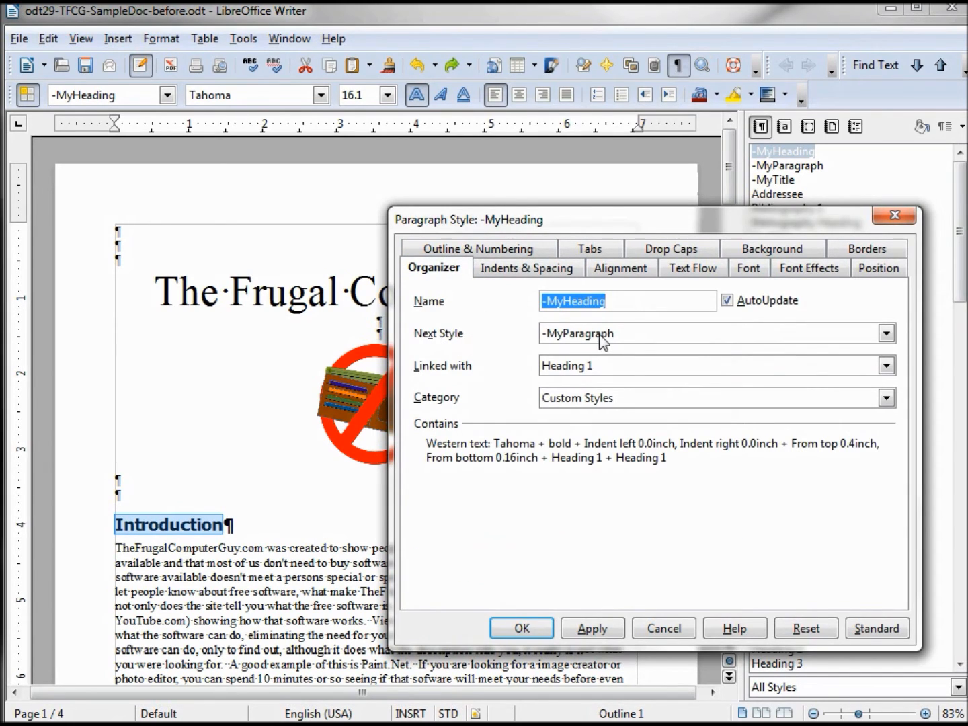
mouse_move(635, 346)
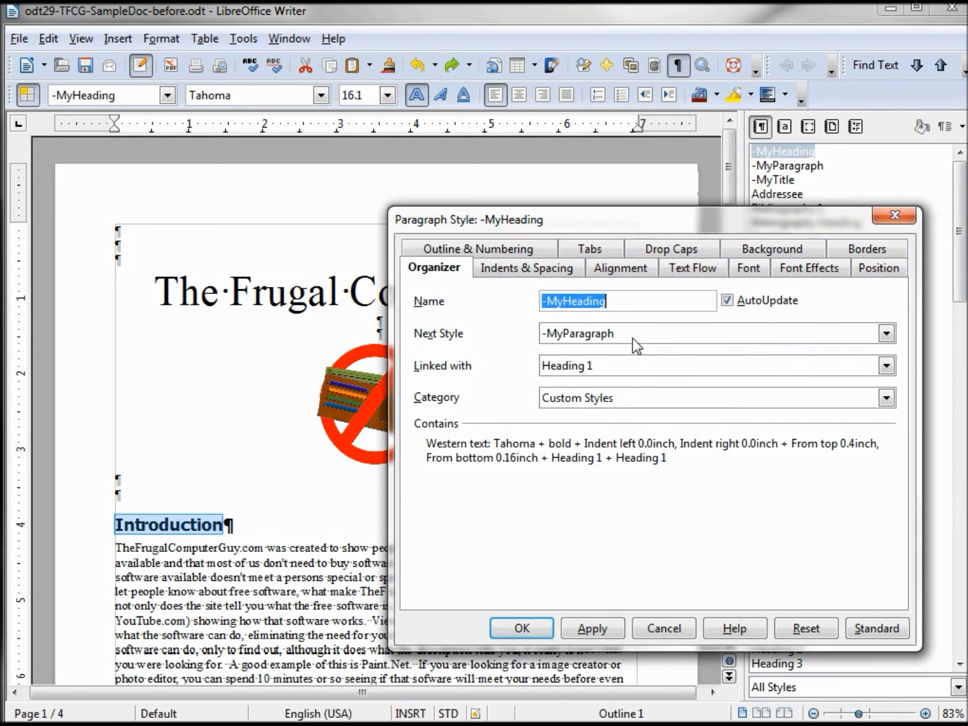
mouse_move(617, 341)
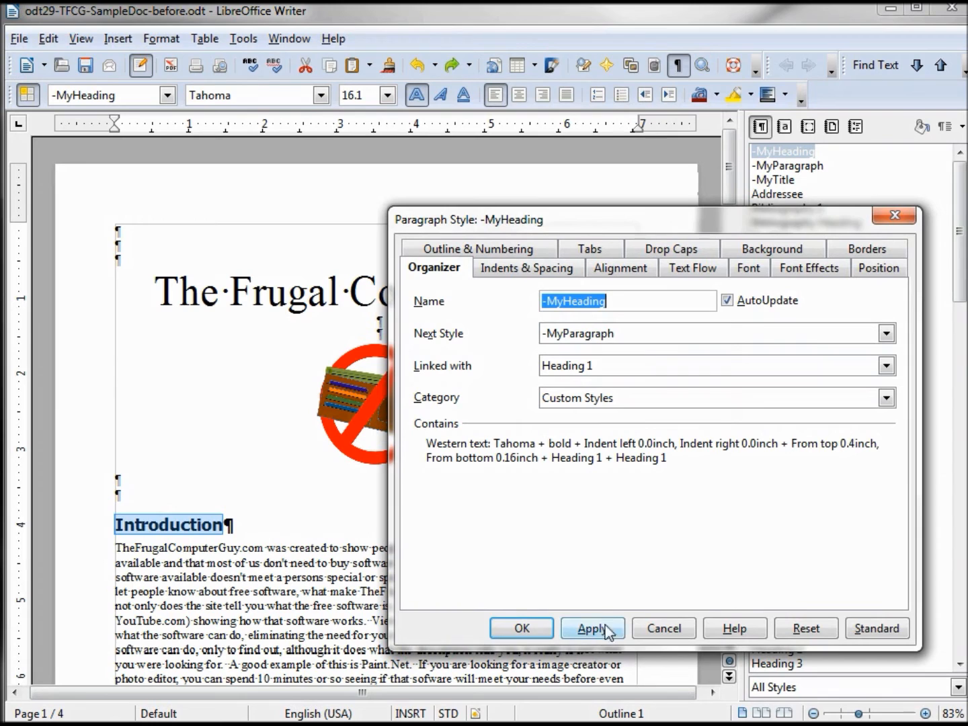
left_click(526, 267)
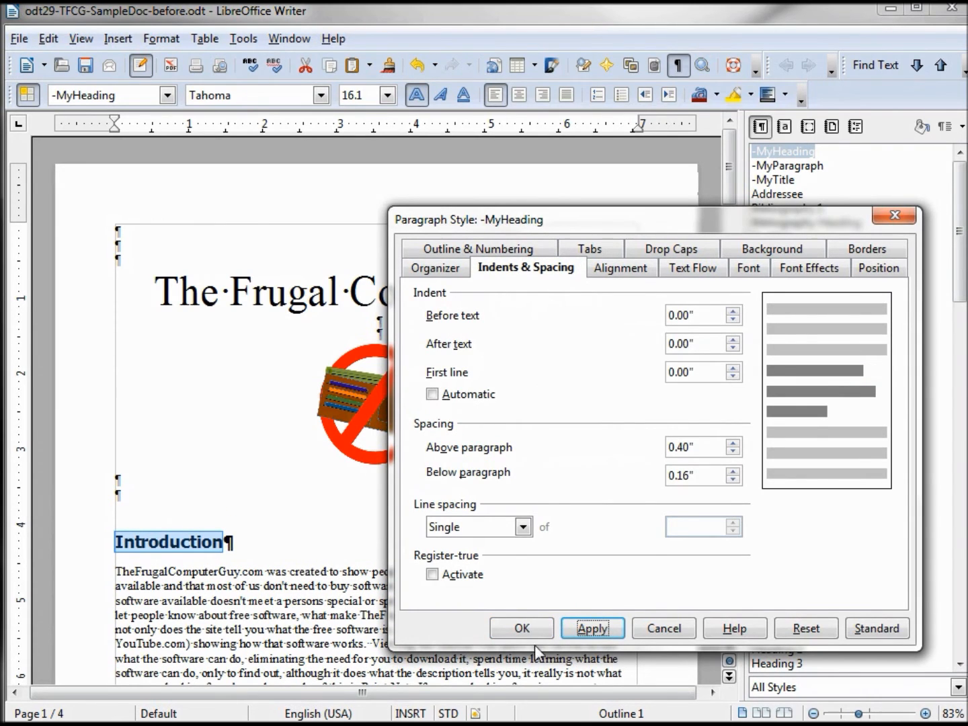
- Confirm the -MyHeading style dialog, keeping Tahoma and the new spacing
left_click(520, 627)
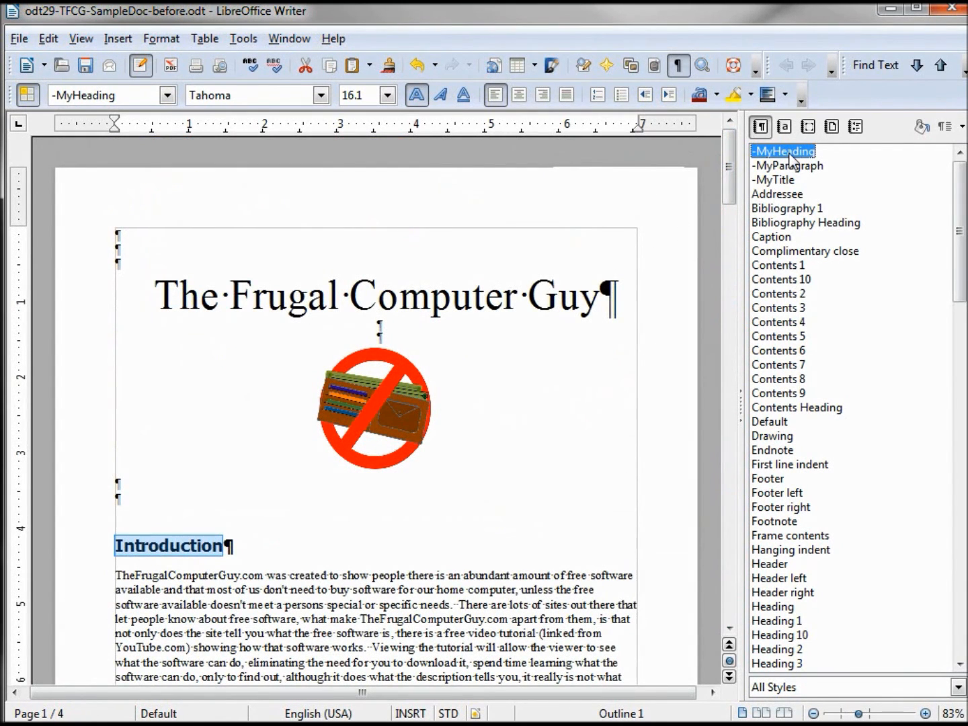
- Reopen -MyHeading and set Font Effects underlining to Single
double_click(781, 151)
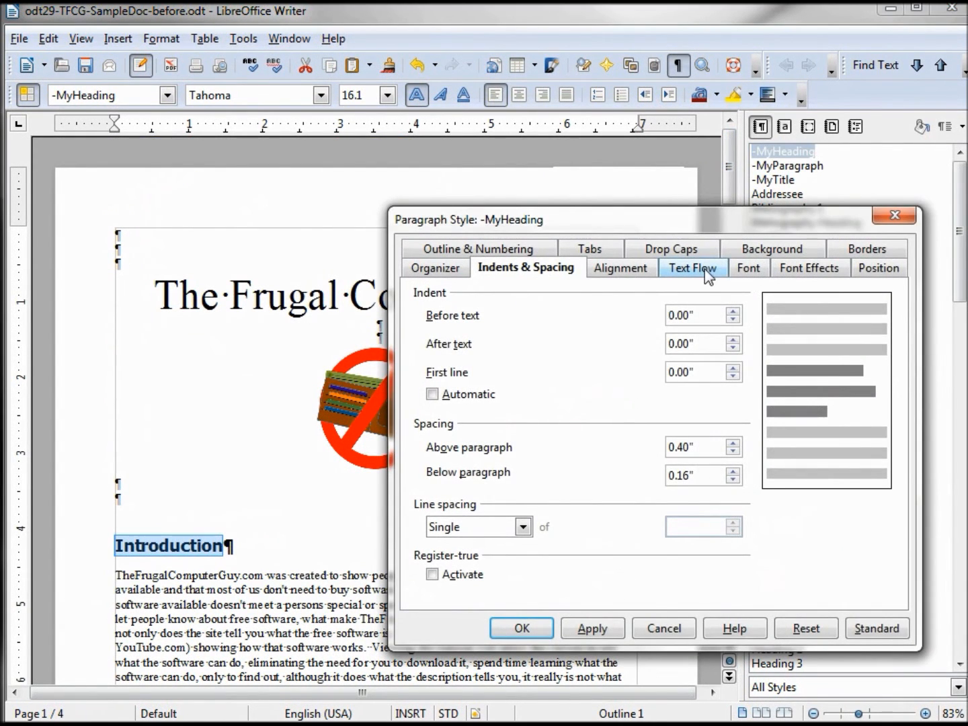
left_click(808, 267)
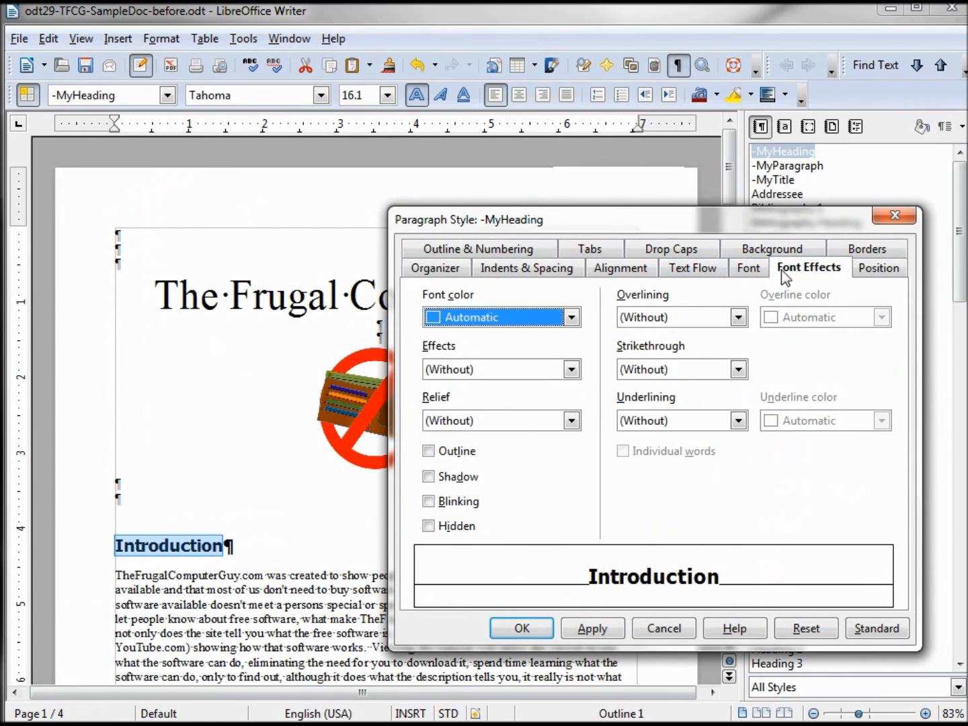
left_click(738, 420)
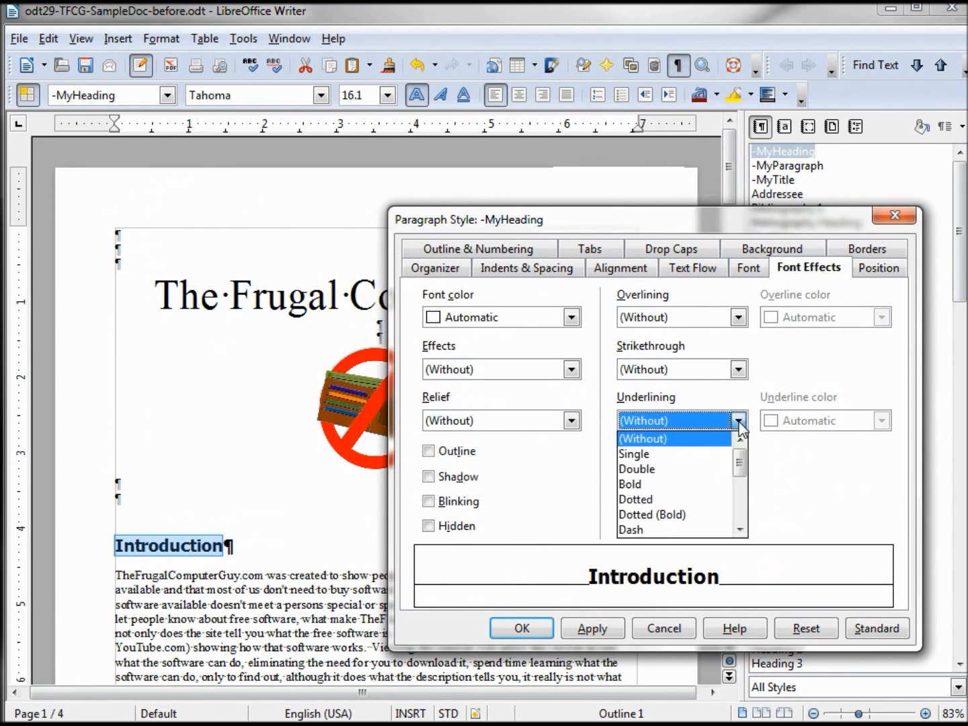
left_click(633, 454)
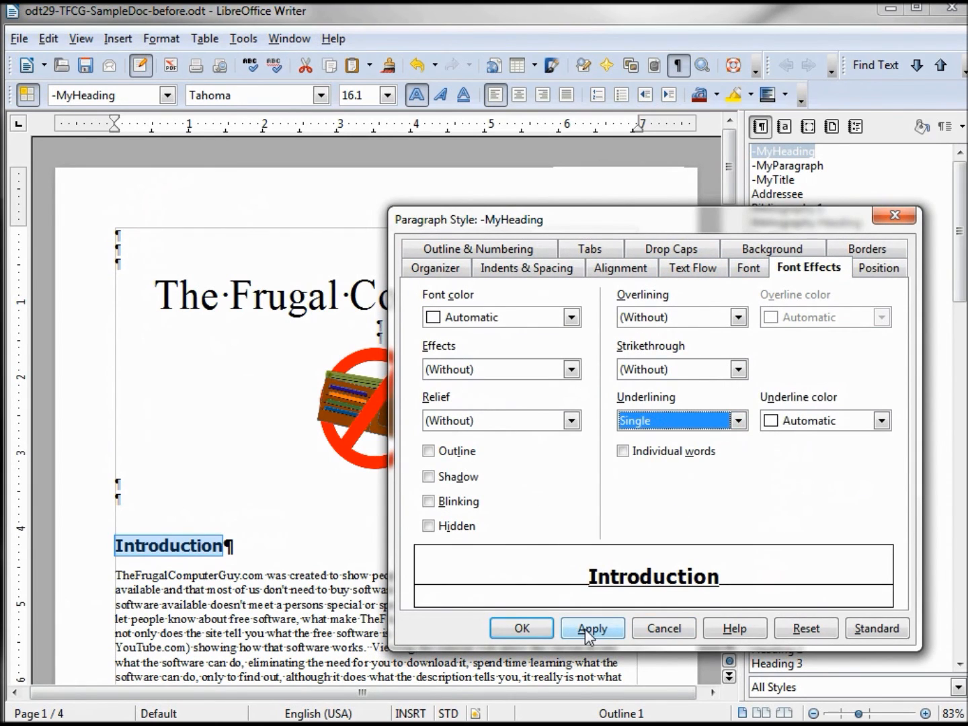